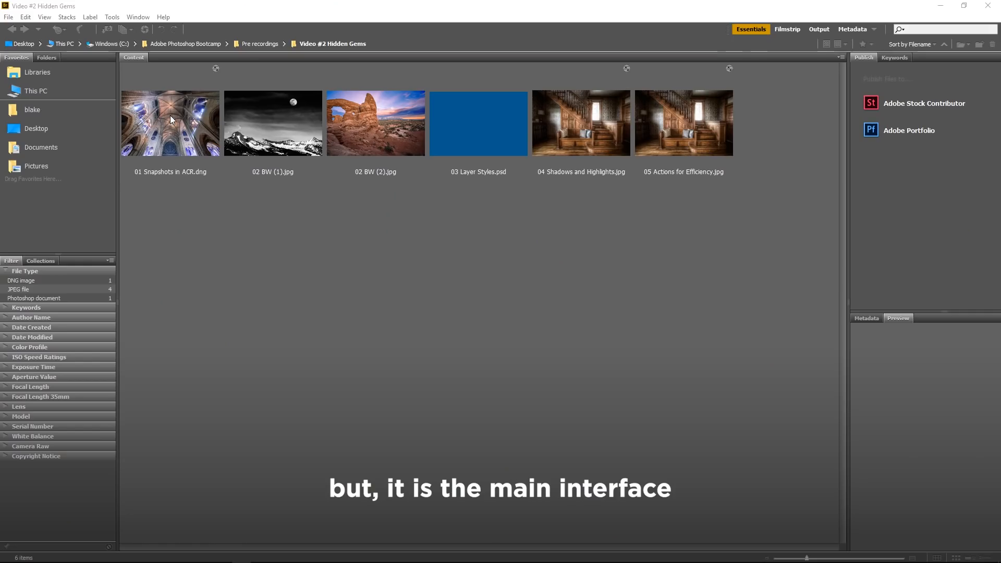
Step: Open 01 Snapshots in ACR.dng from Bridge into Camera Raw
double_click(170, 123)
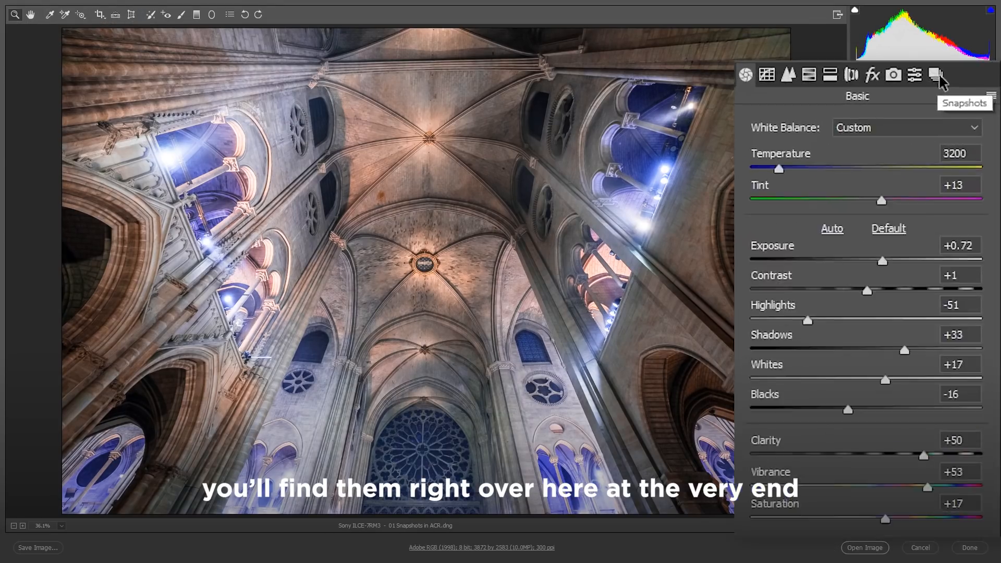
Step: View the image's saved snapshots and reset all adjustments to Camera Raw defaults
click(935, 76)
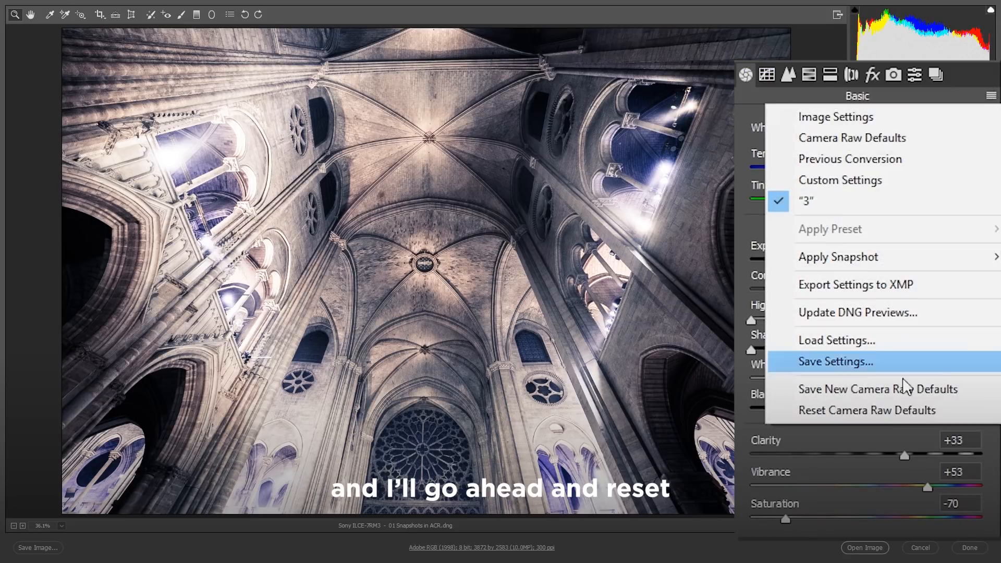
click(867, 410)
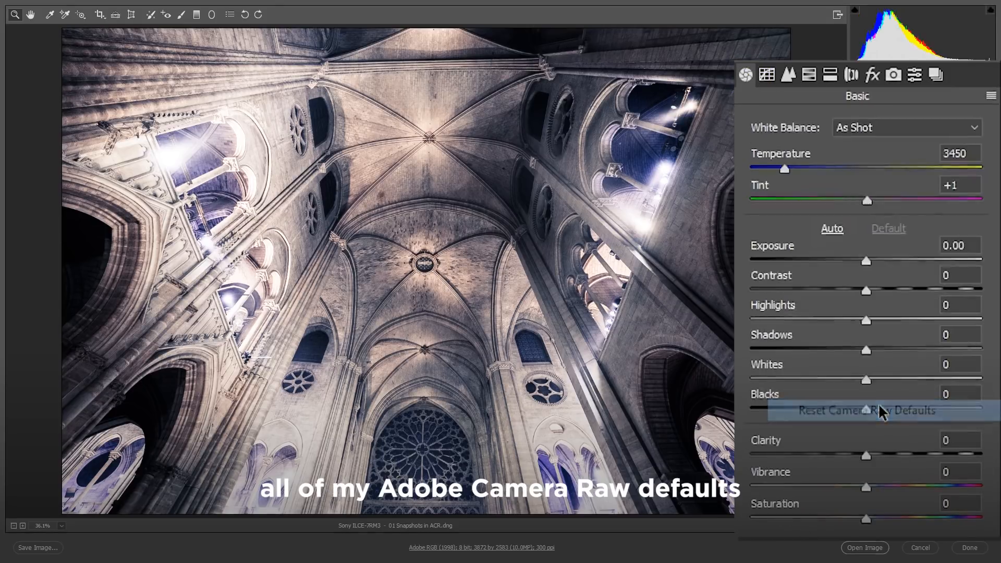
drag(866, 291, 923, 291)
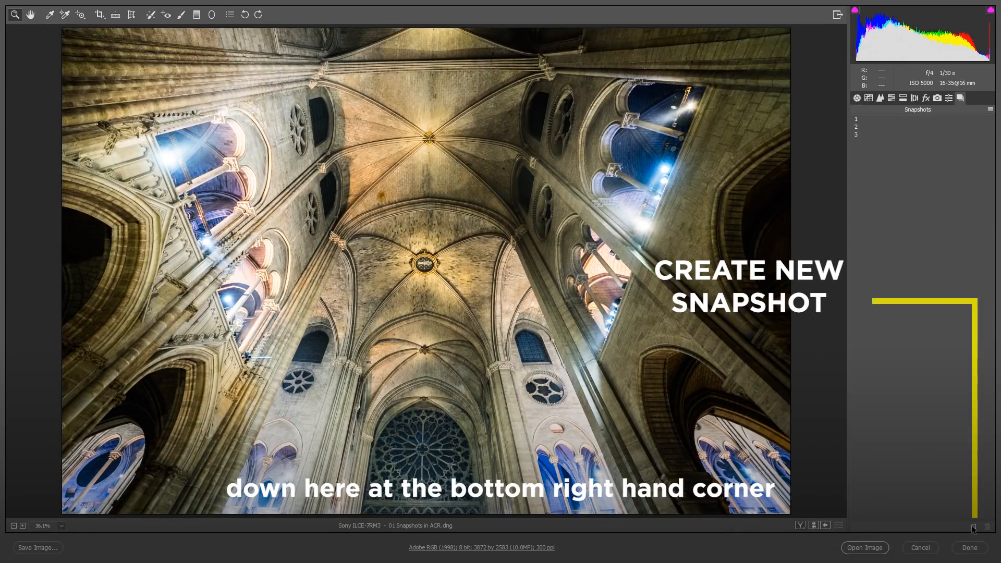
Step: Save the current settings as a new snapshot named 4, then preview snapshot 3's look
click(973, 526)
text(4)
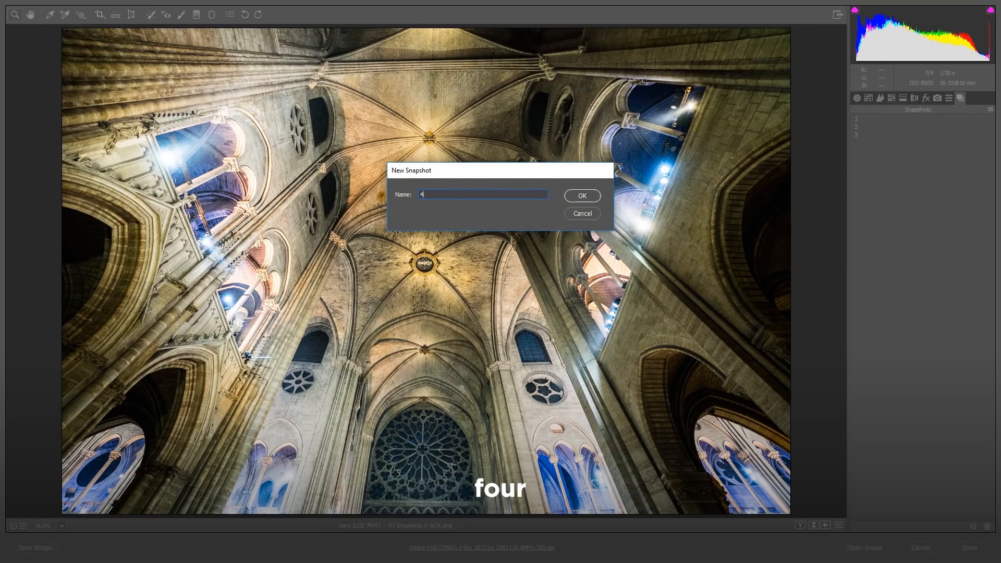
click(581, 195)
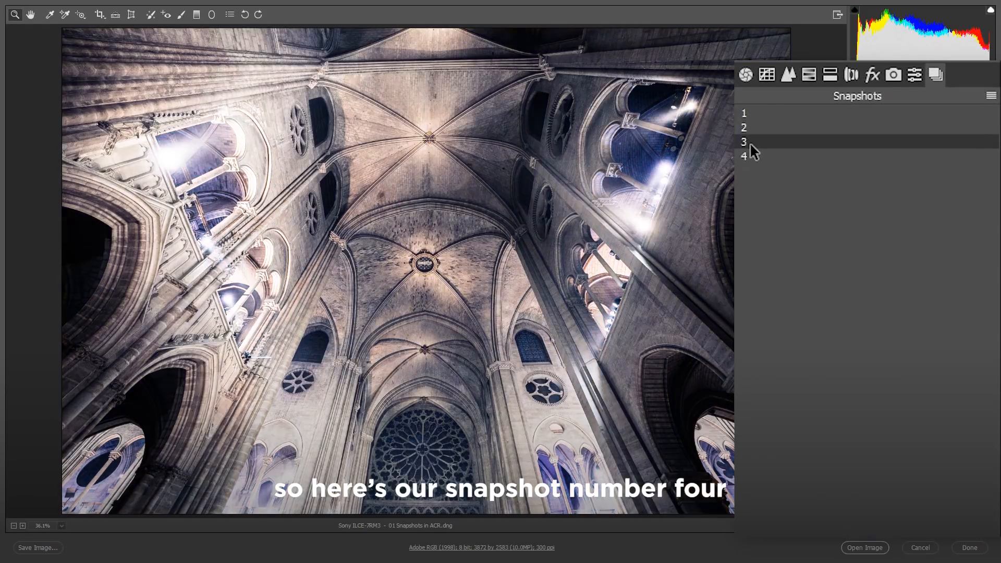
click(743, 127)
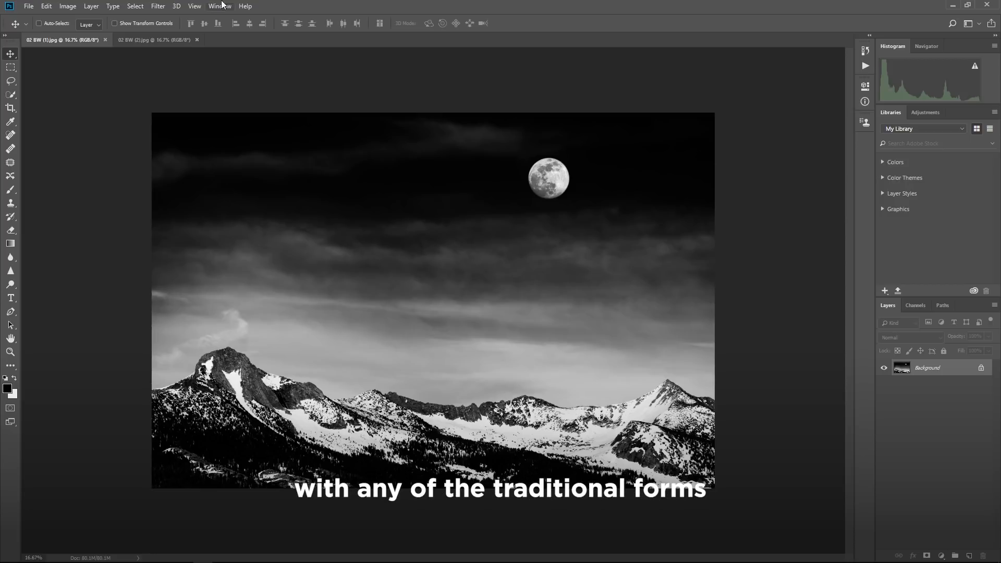
Step: Switch to the red rock arch photo 02 BW (2).jpg
click(153, 39)
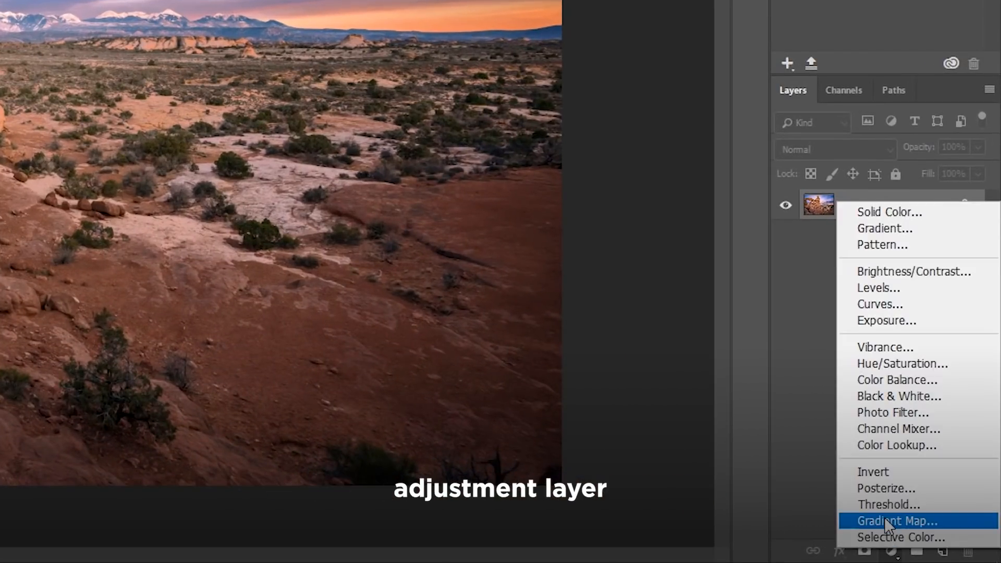
Step: Add a Gradient Map adjustment layer to turn the arch photo black and white
click(897, 522)
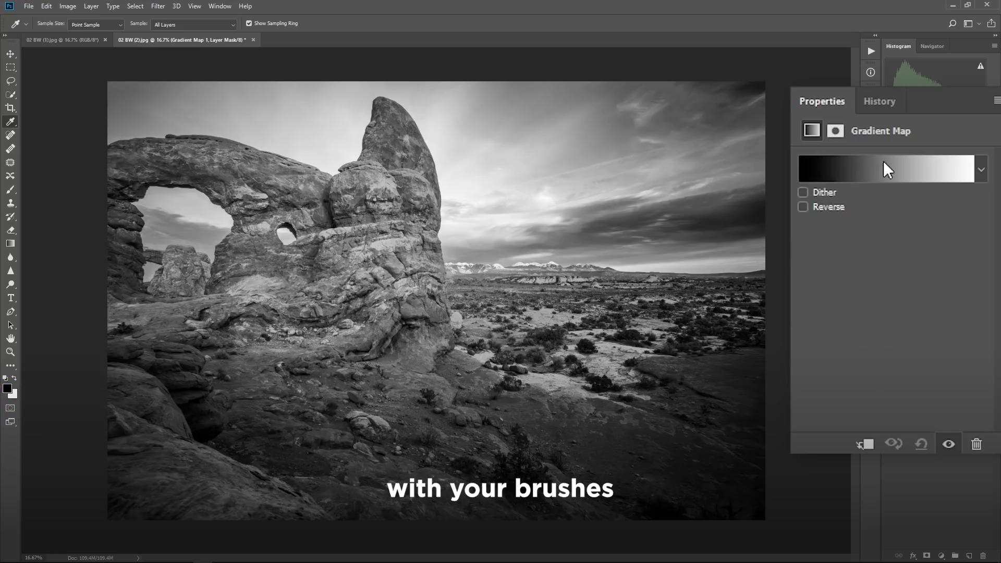
mouse_move(881, 181)
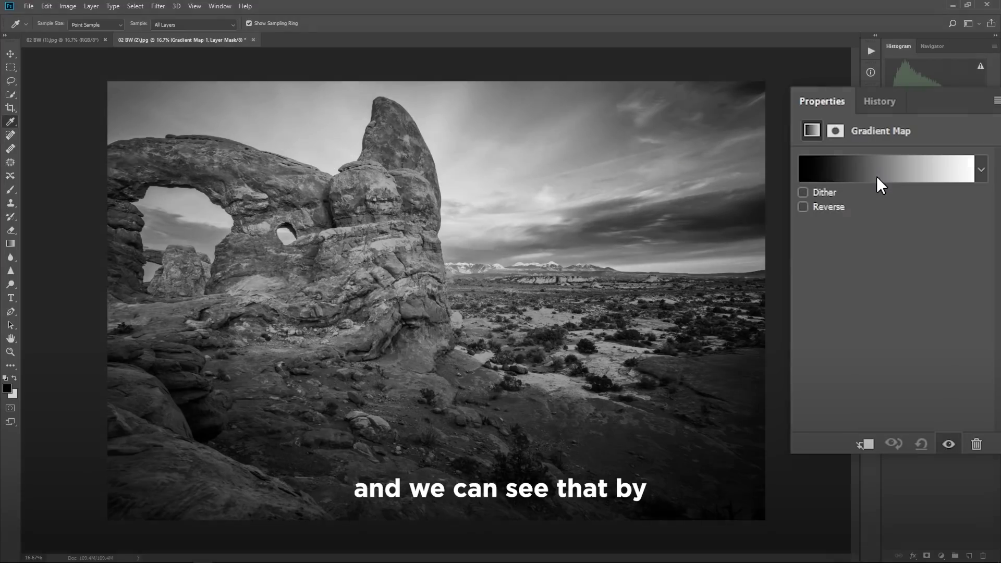
click(884, 169)
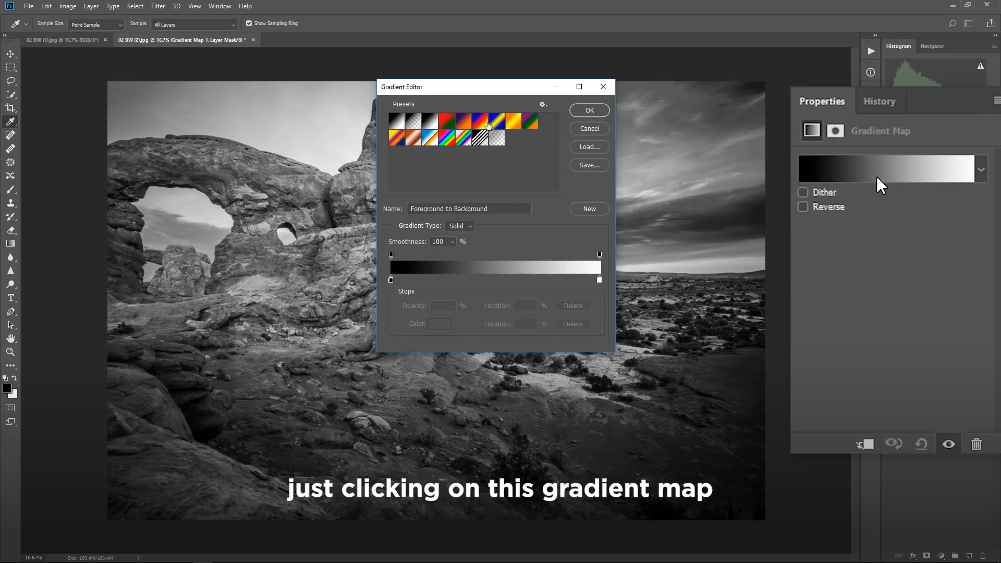
click(482, 123)
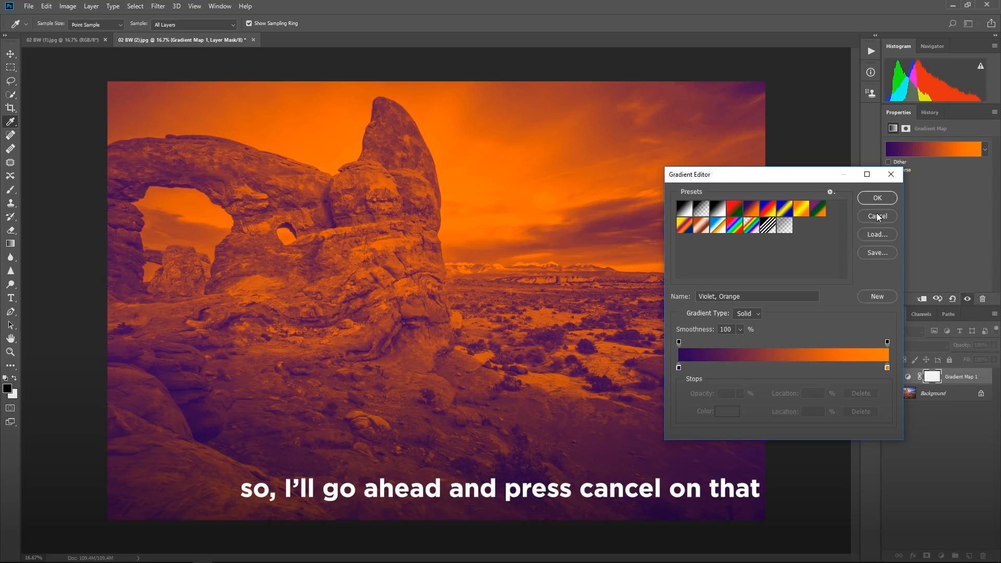
click(877, 216)
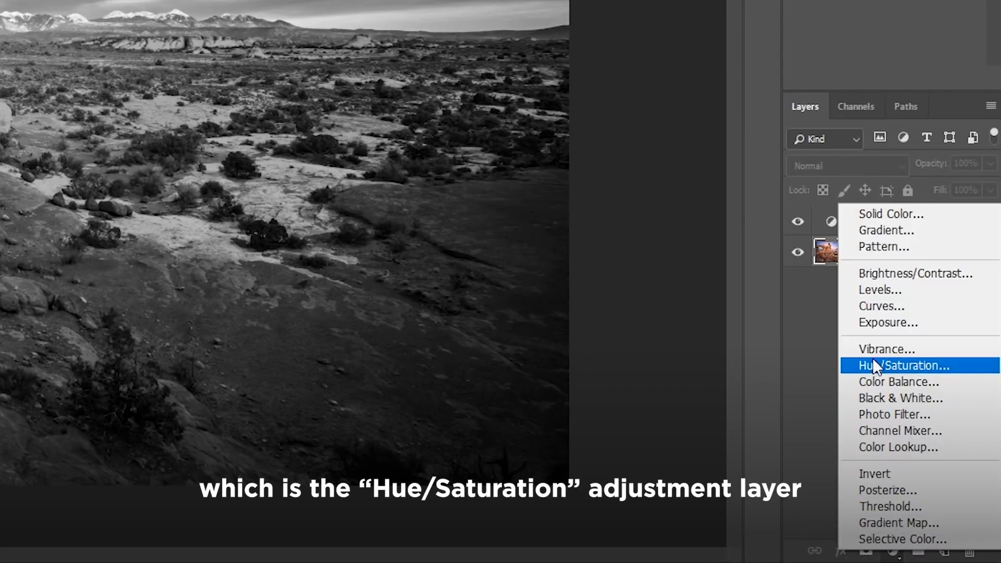
Step: Add a Hue/Saturation adjustment layer on the Blues and settle their hue at +25
click(902, 365)
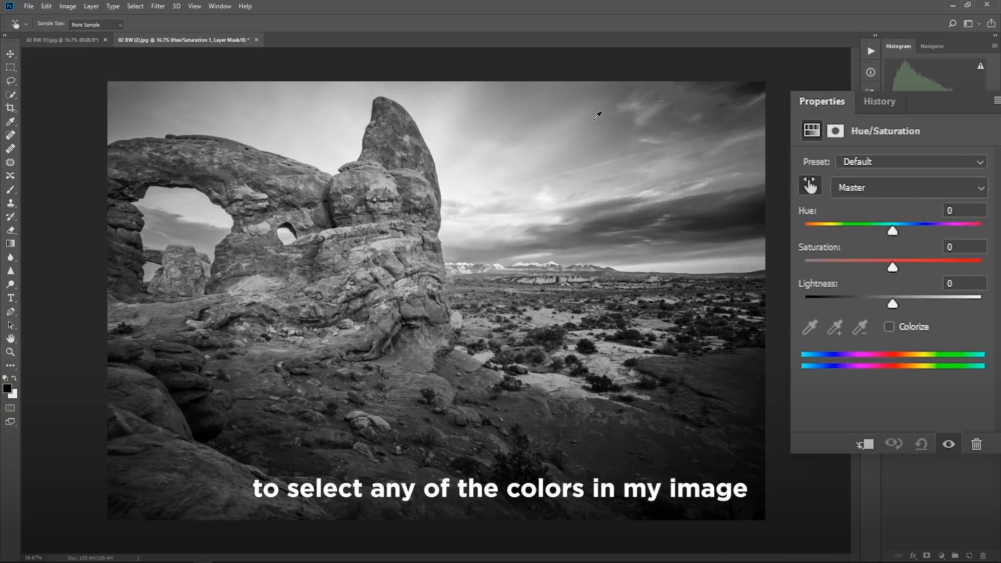
click(907, 187)
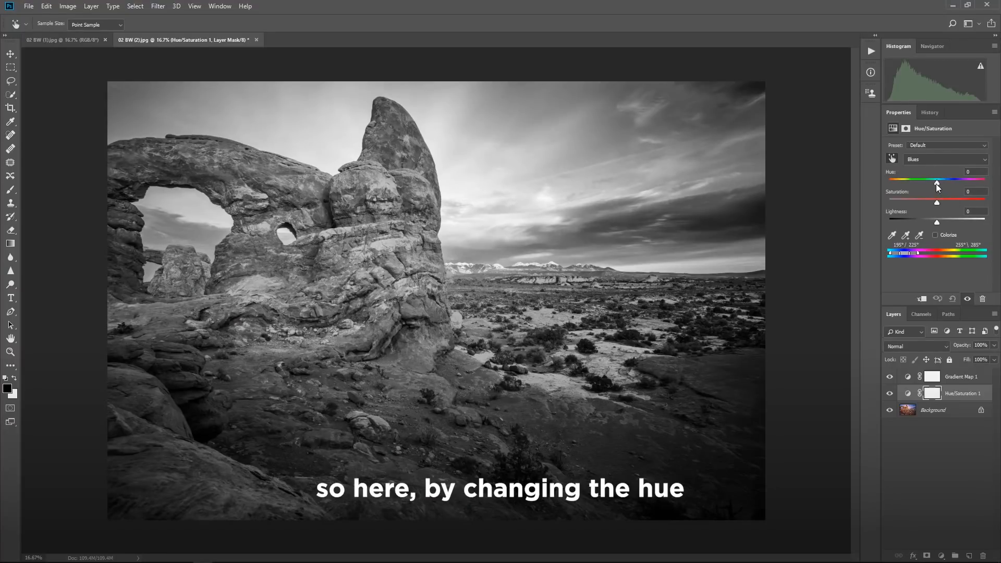
drag(937, 181, 879, 225)
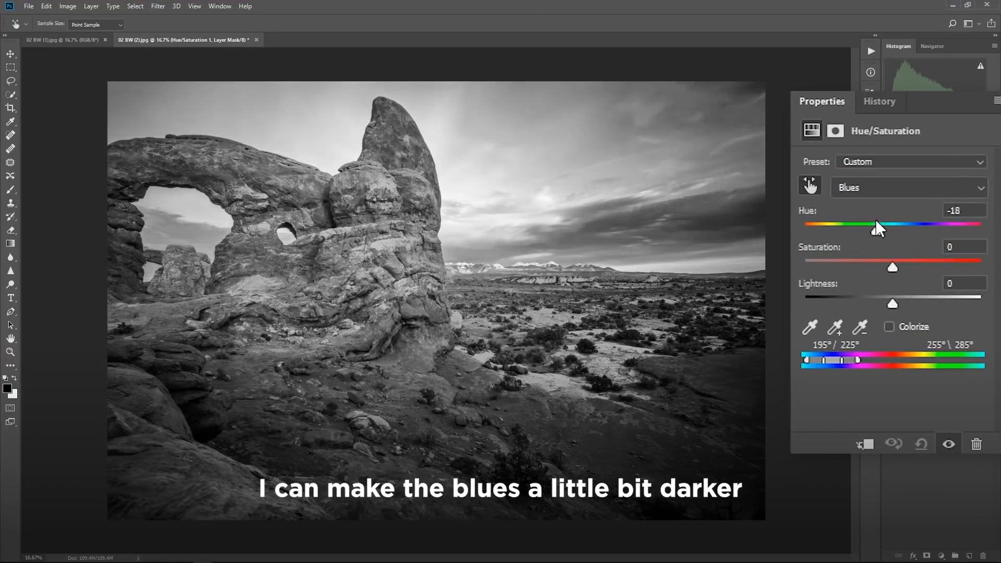
drag(876, 231, 848, 231)
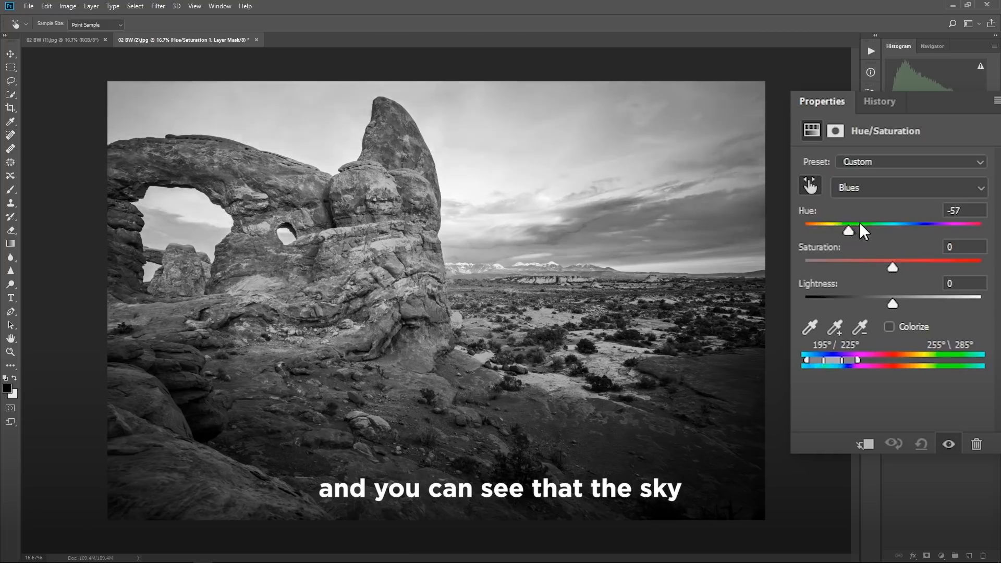
drag(849, 230, 909, 231)
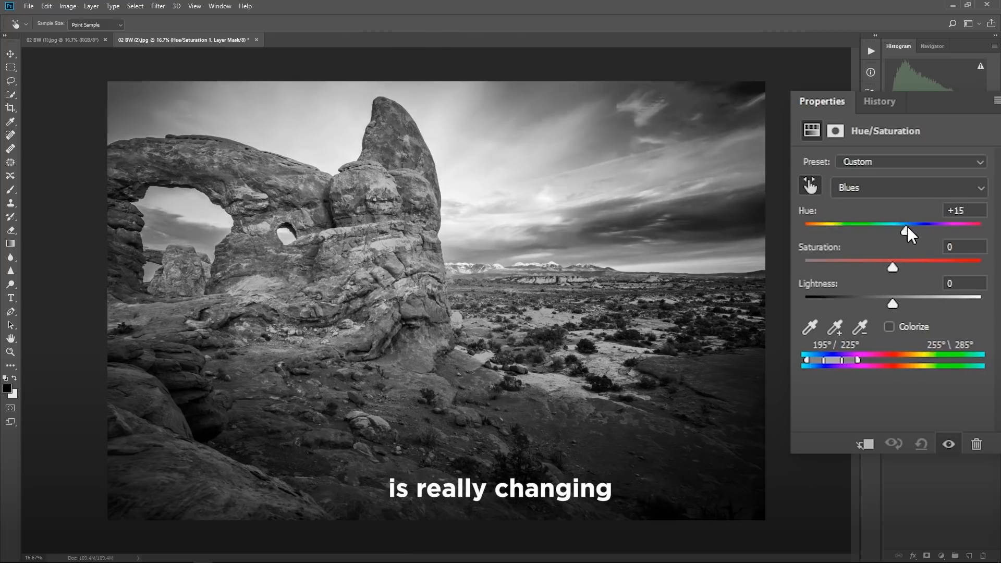
drag(906, 232, 915, 232)
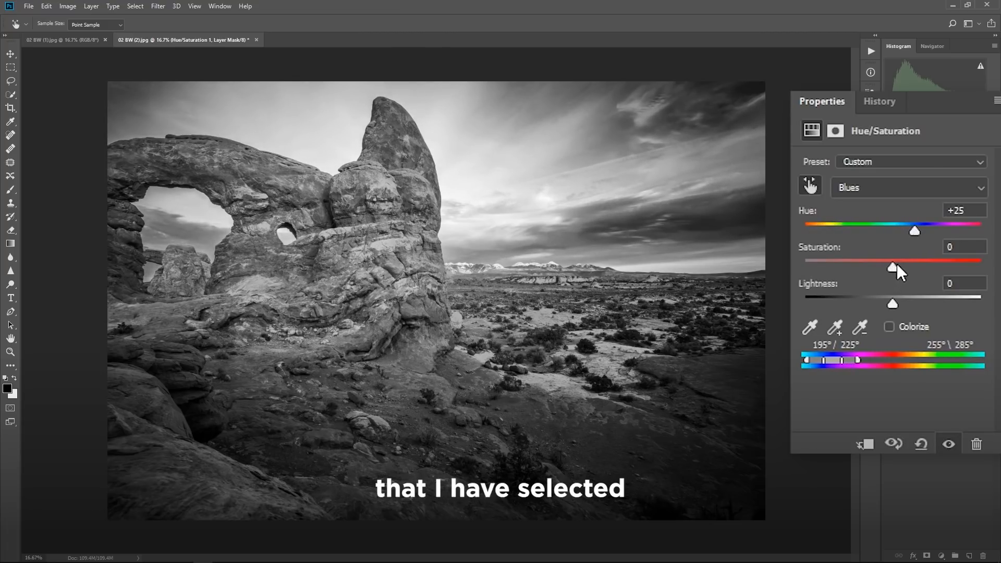
Step: Raise the blues' saturation to +35 and pull their lightness down to -4
drag(893, 267, 938, 261)
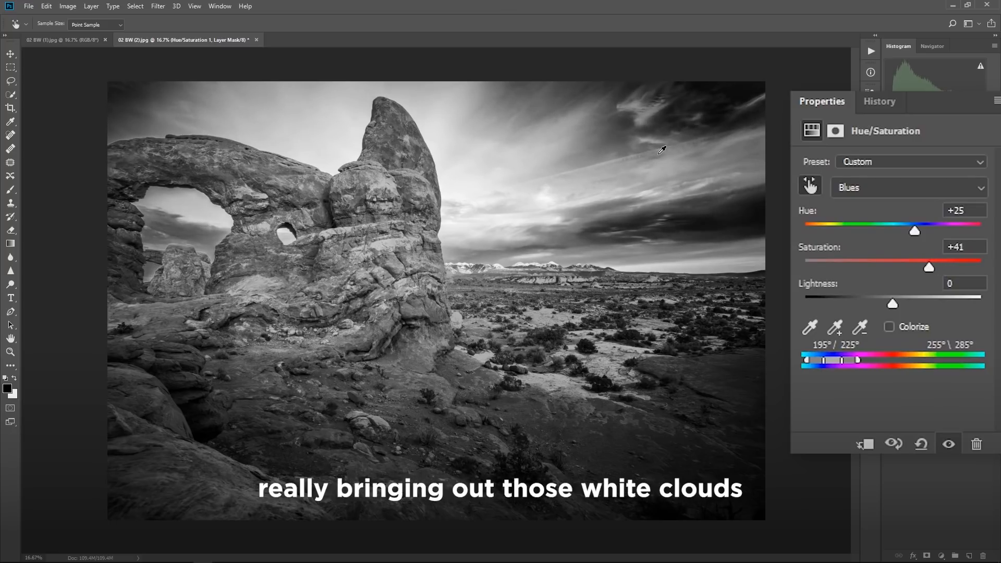
drag(928, 267, 921, 267)
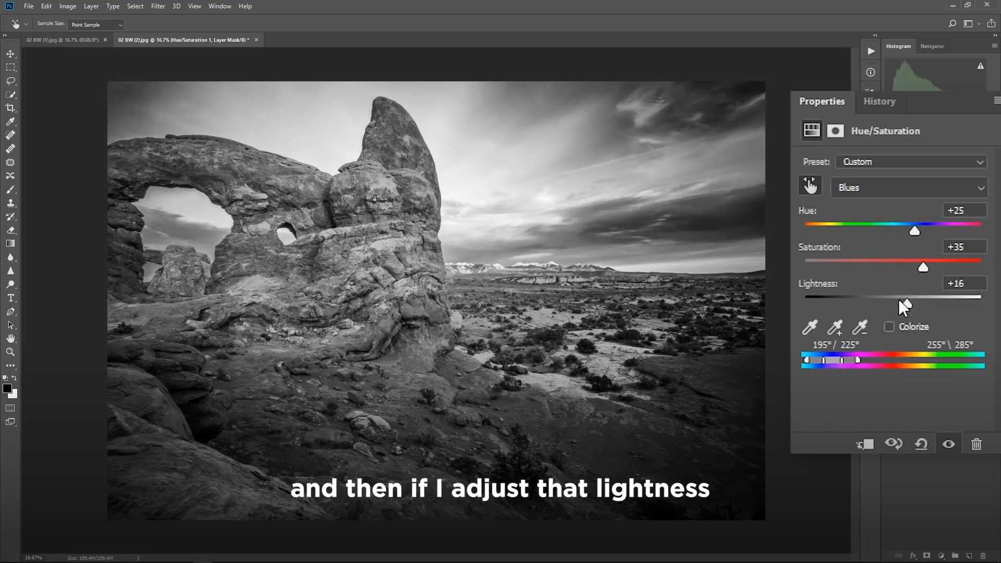
drag(903, 303, 888, 303)
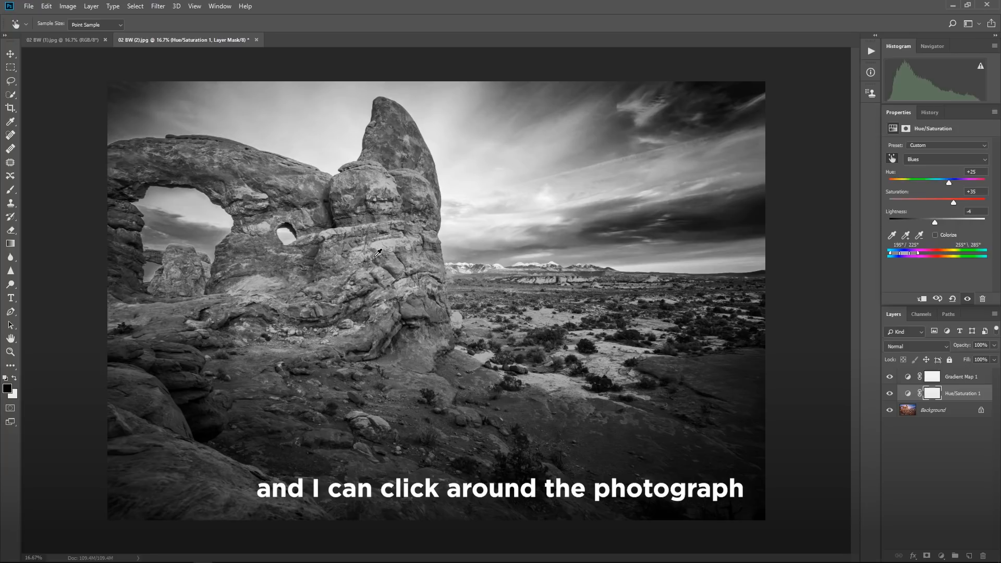
mouse_move(548, 316)
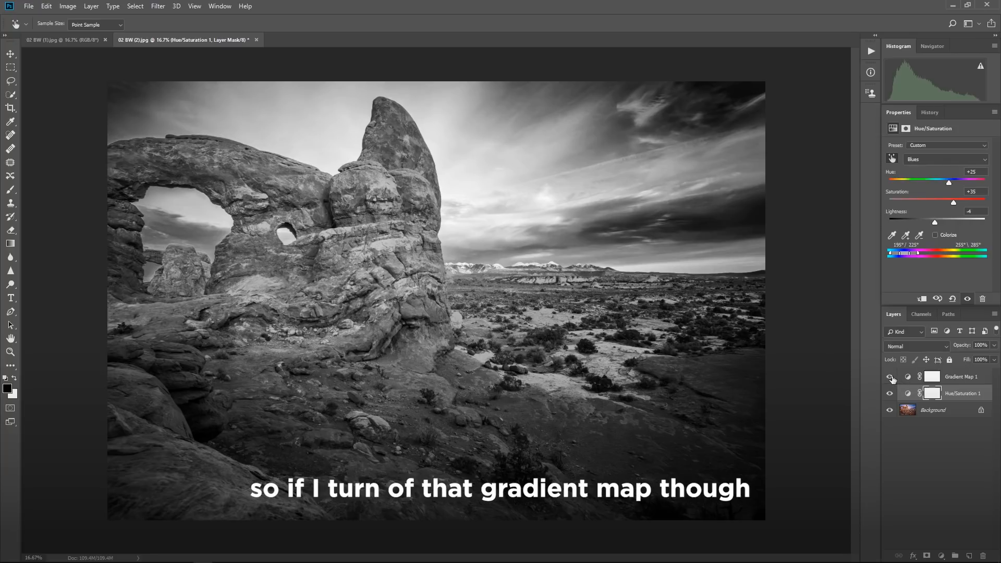
click(890, 377)
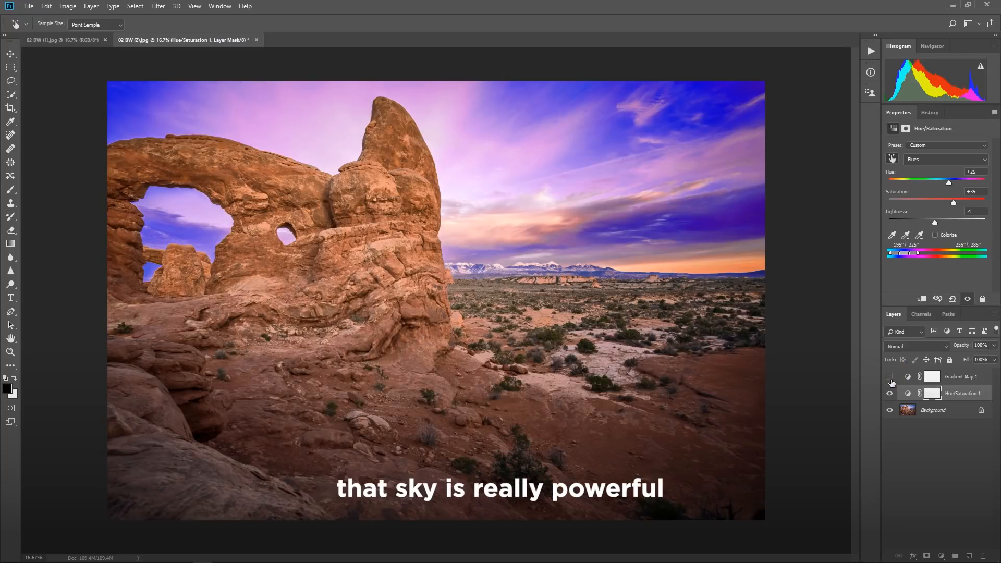
mouse_move(891, 393)
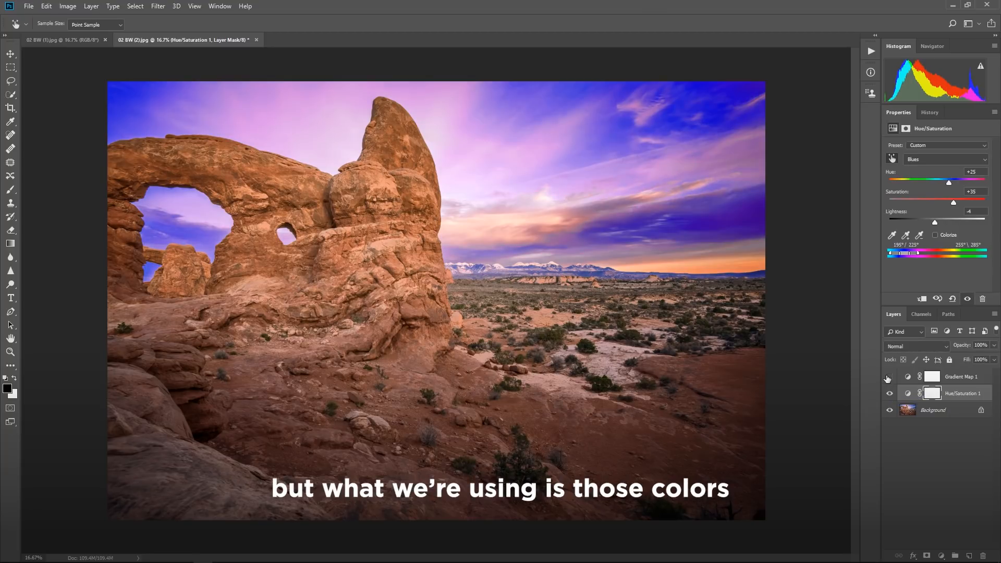
click(889, 377)
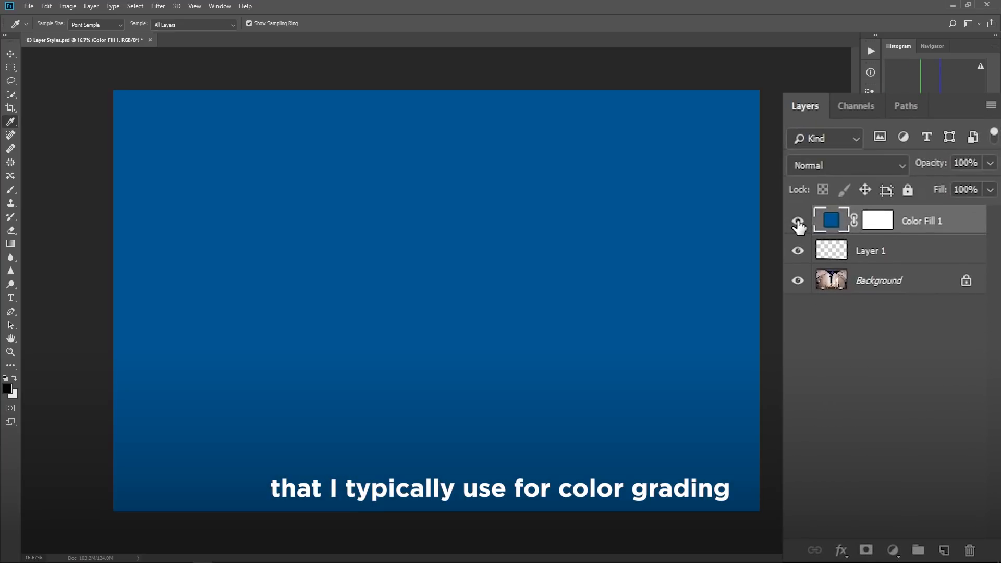
Step: Toggle Color Fill 1 and Layer 1 visibility off and on to reveal the photo and gradient strip
click(798, 220)
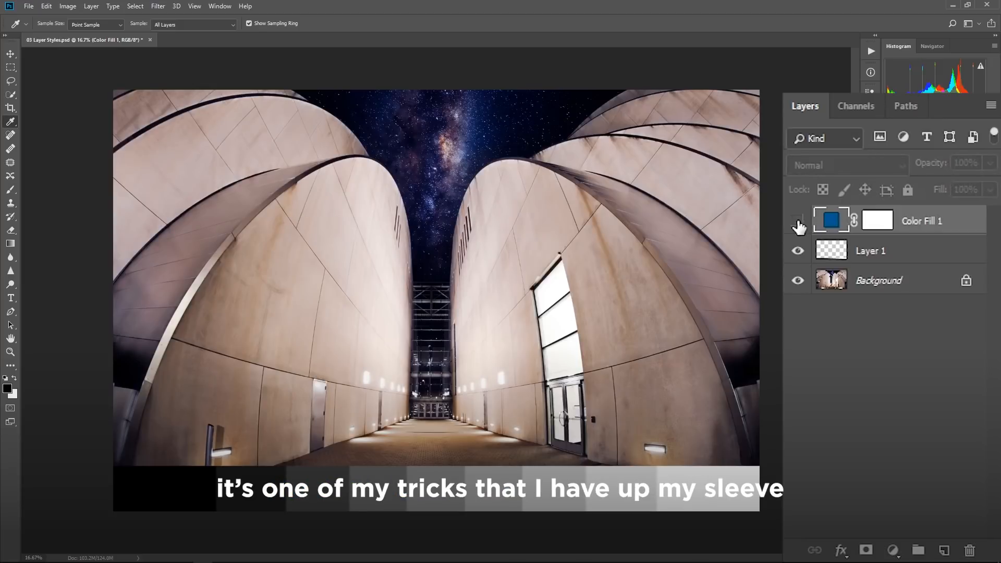
click(798, 221)
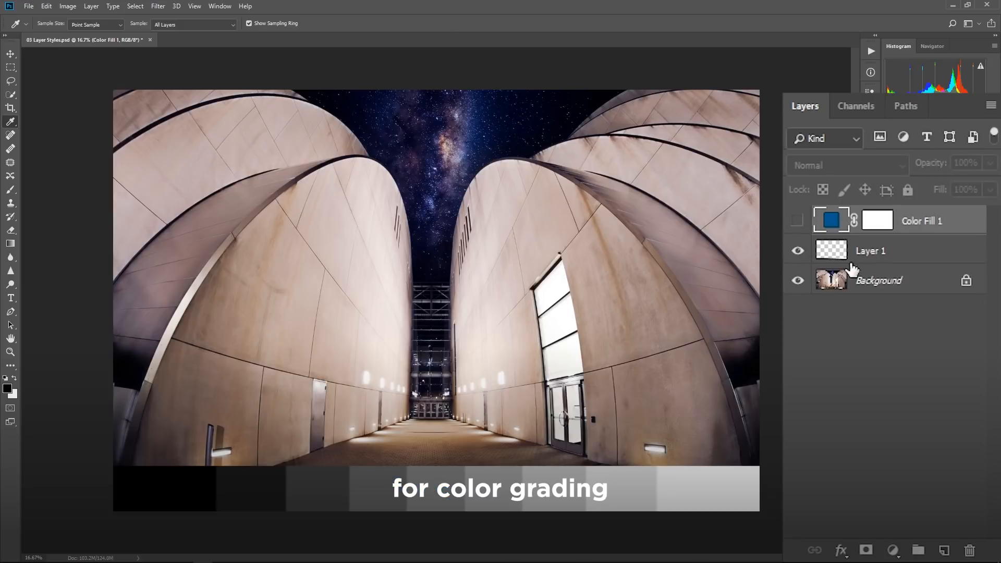
click(798, 251)
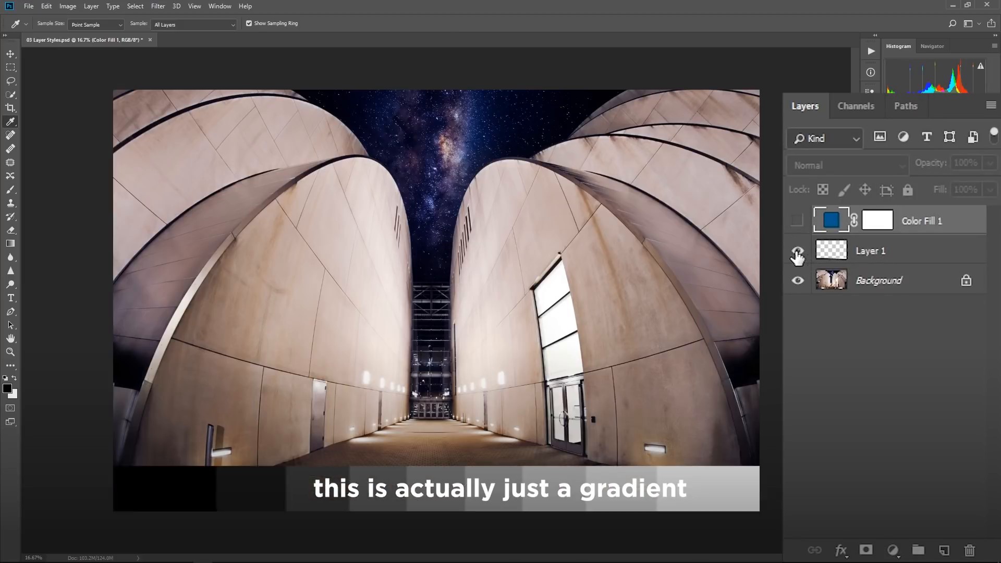
click(798, 251)
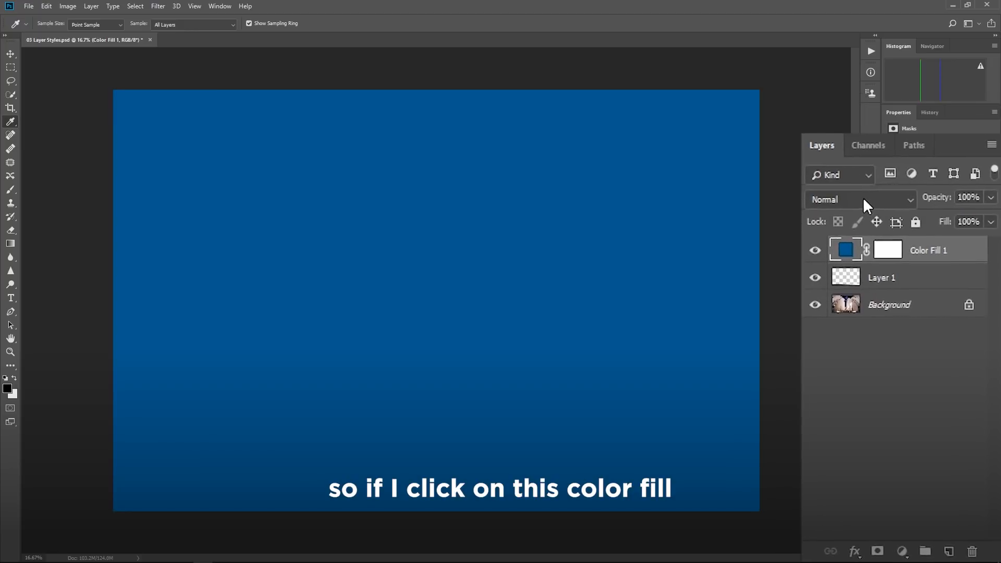
Step: Blend the blue Color Fill in Soft Light at 82% opacity
click(859, 199)
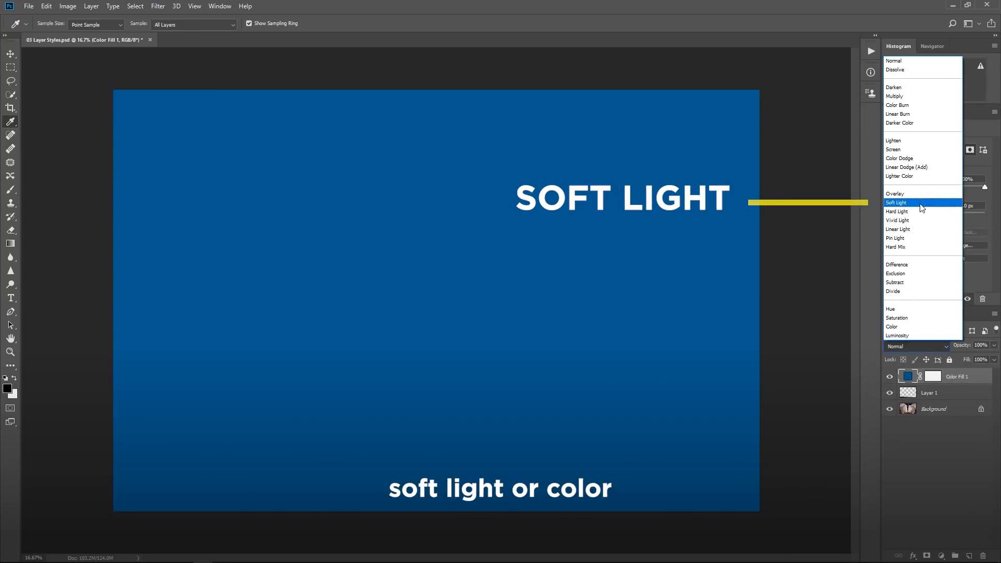
click(897, 203)
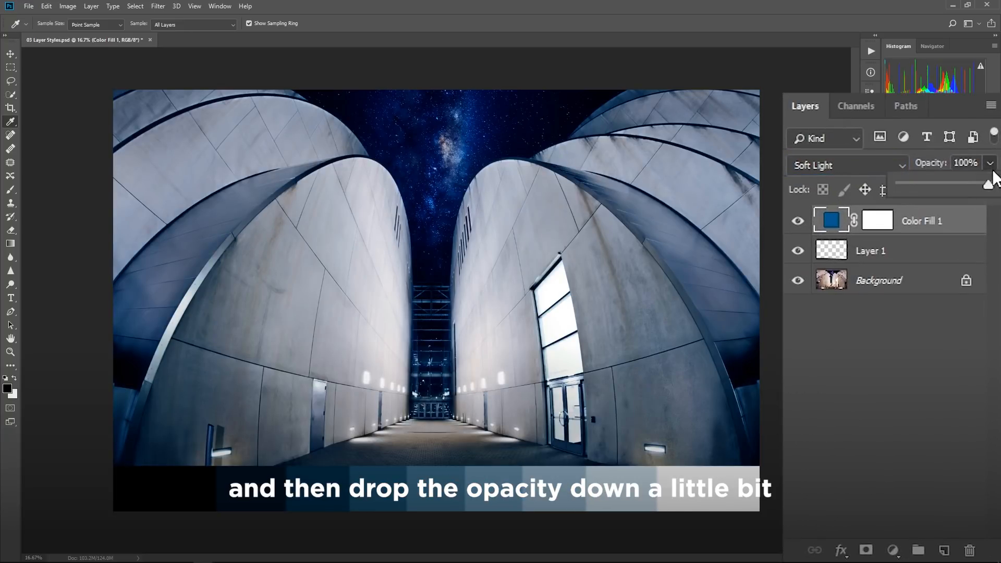
drag(991, 184, 972, 184)
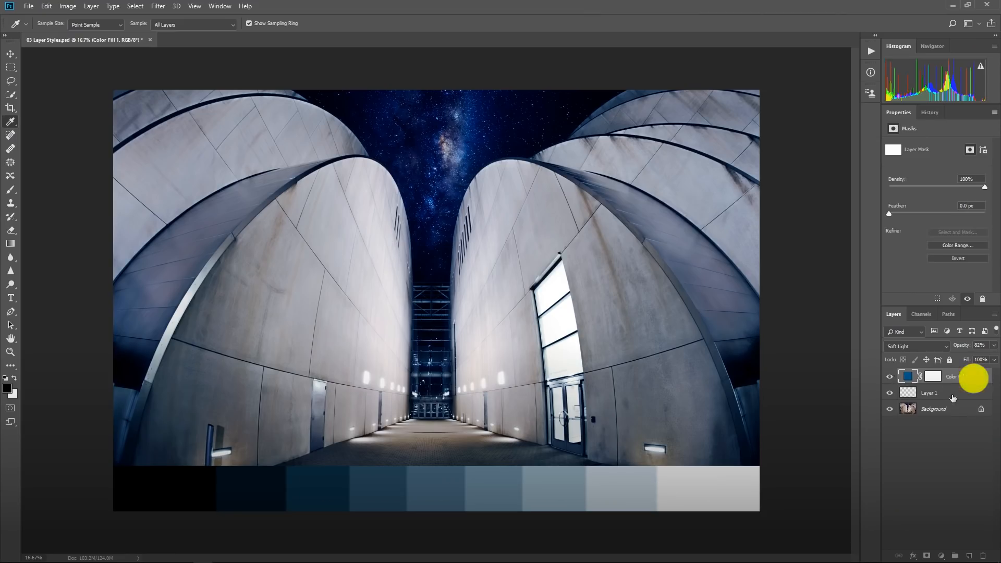
Step: In Color Fill 1's blending options, split the Underlying Layer black slider to 52/124 to spare shadows
double_click(929, 377)
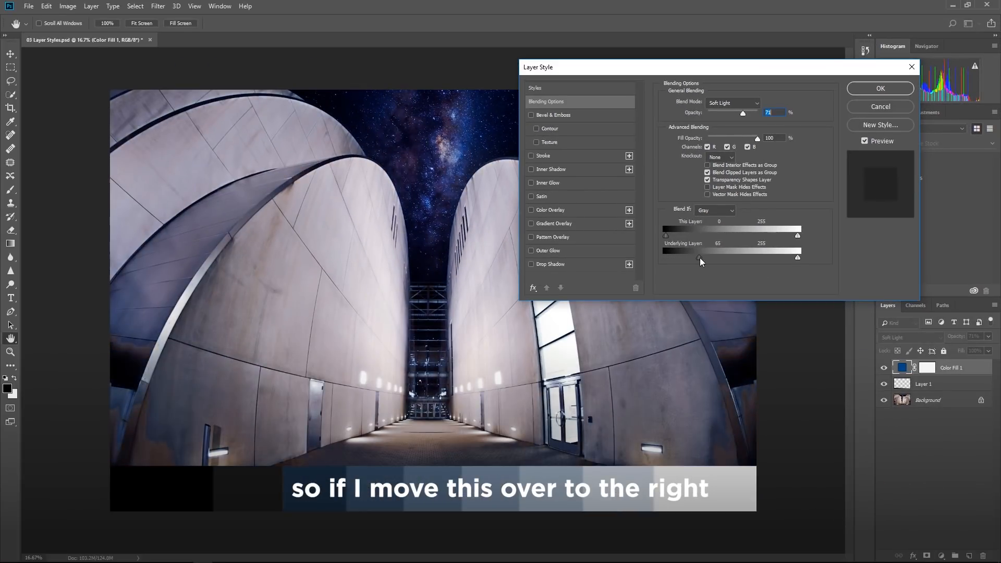
drag(701, 257, 721, 257)
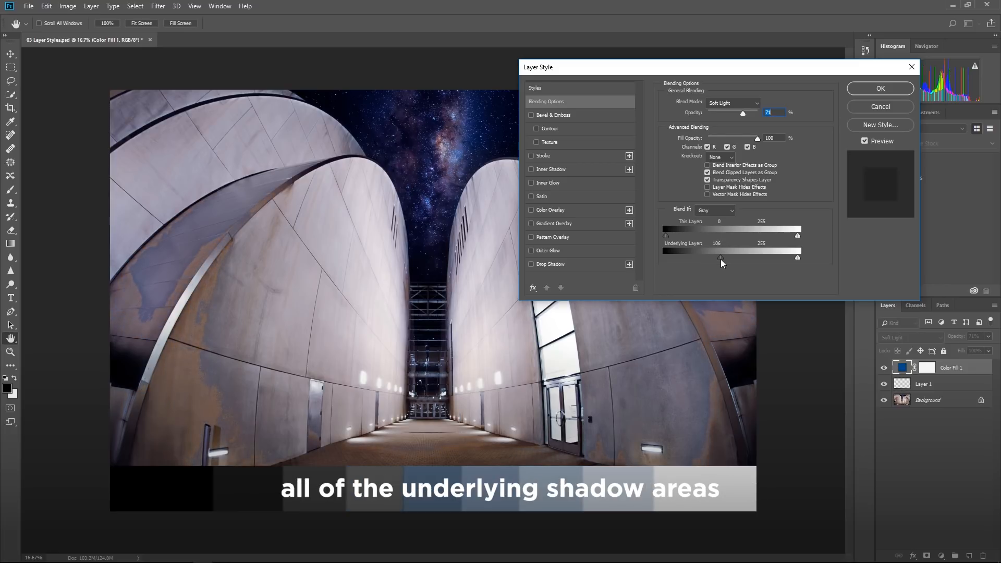
drag(718, 257, 722, 257)
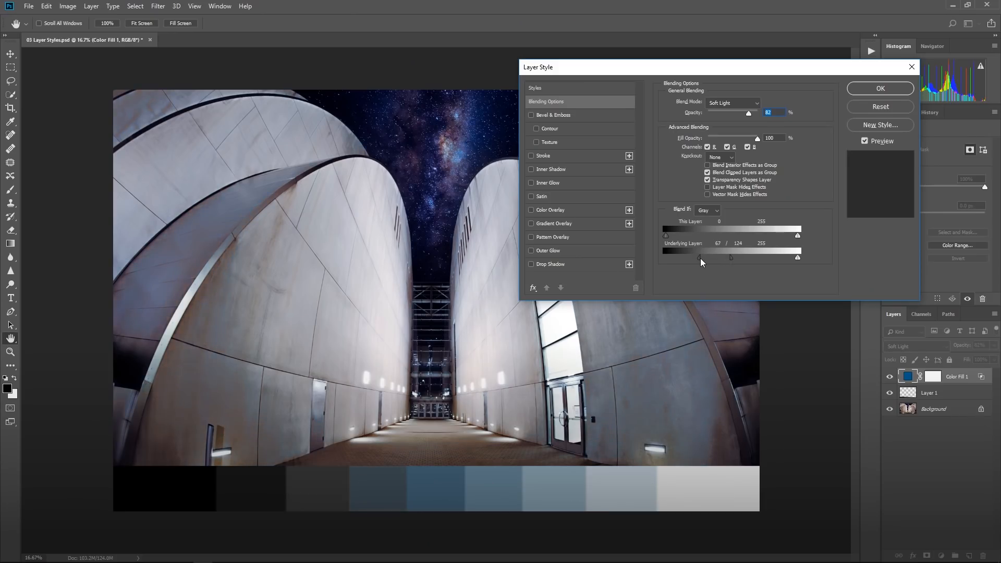
drag(702, 259, 693, 259)
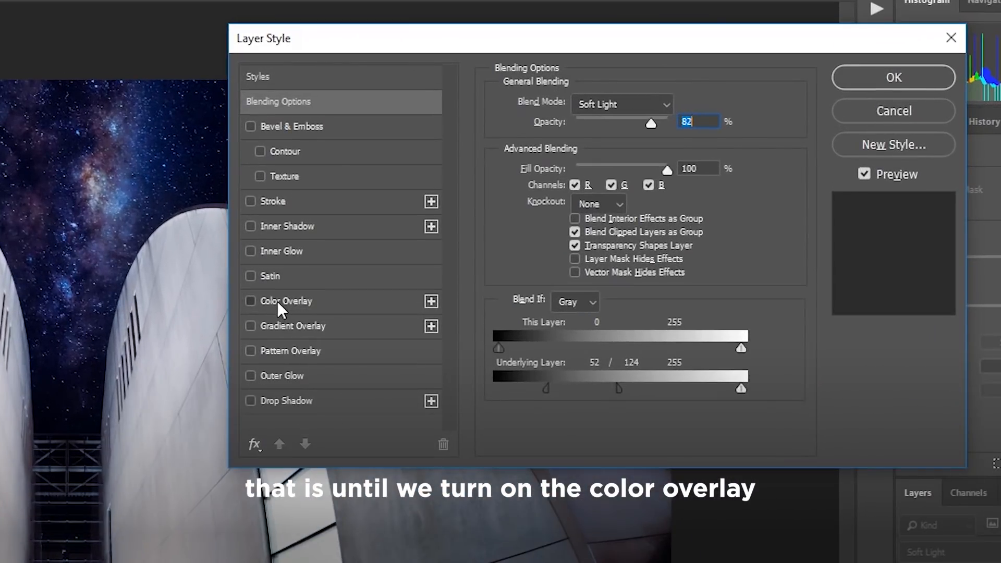
Step: With a magenta Color Overlay as a check, split the Underlying white slider to 159/227 to spare highlights
click(250, 300)
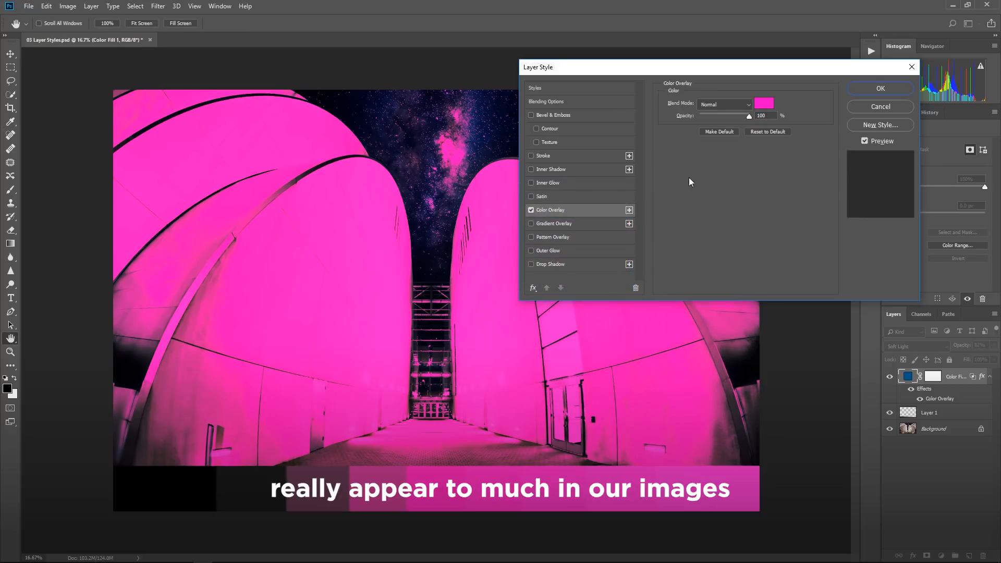
click(546, 101)
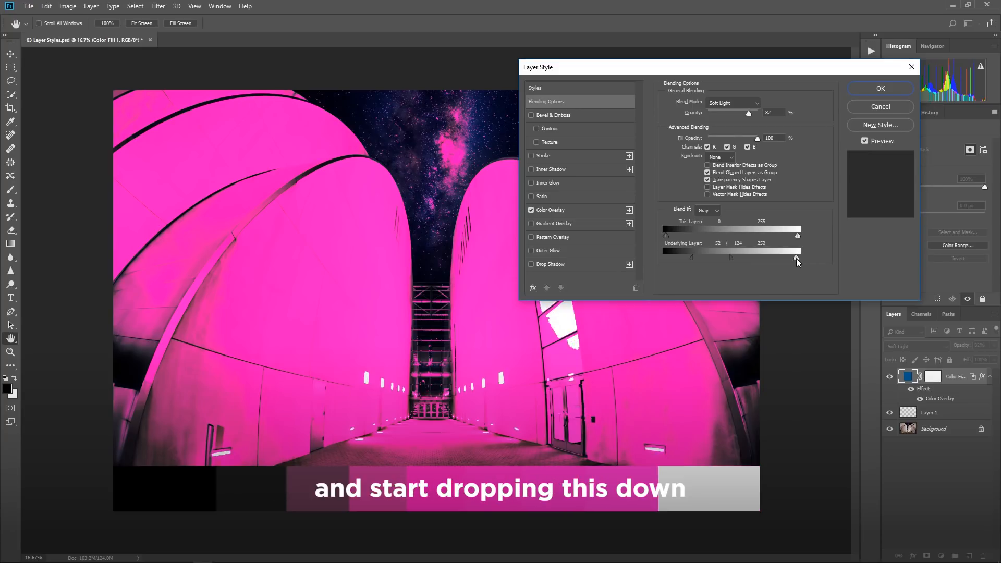
drag(797, 258, 782, 257)
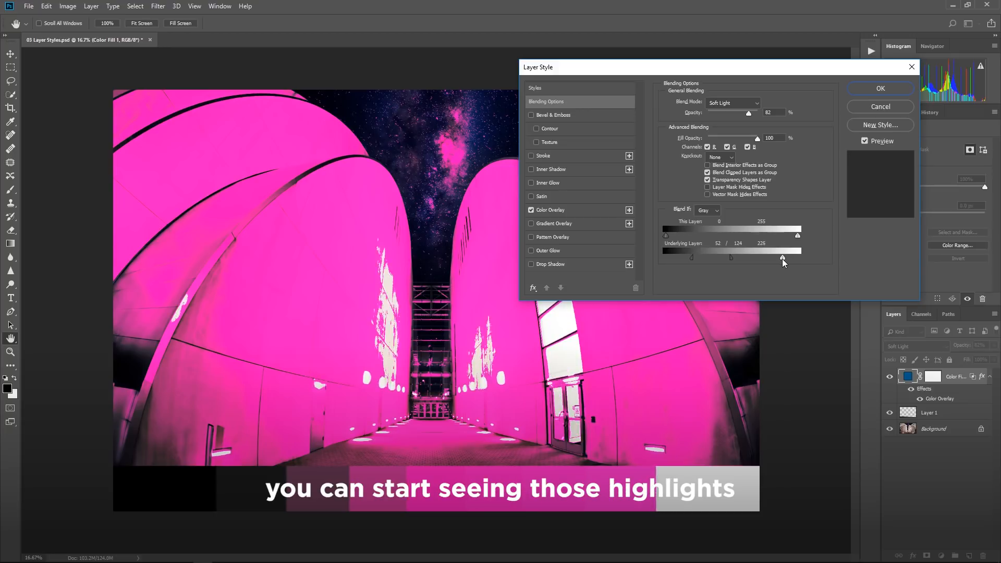
drag(797, 258, 772, 258)
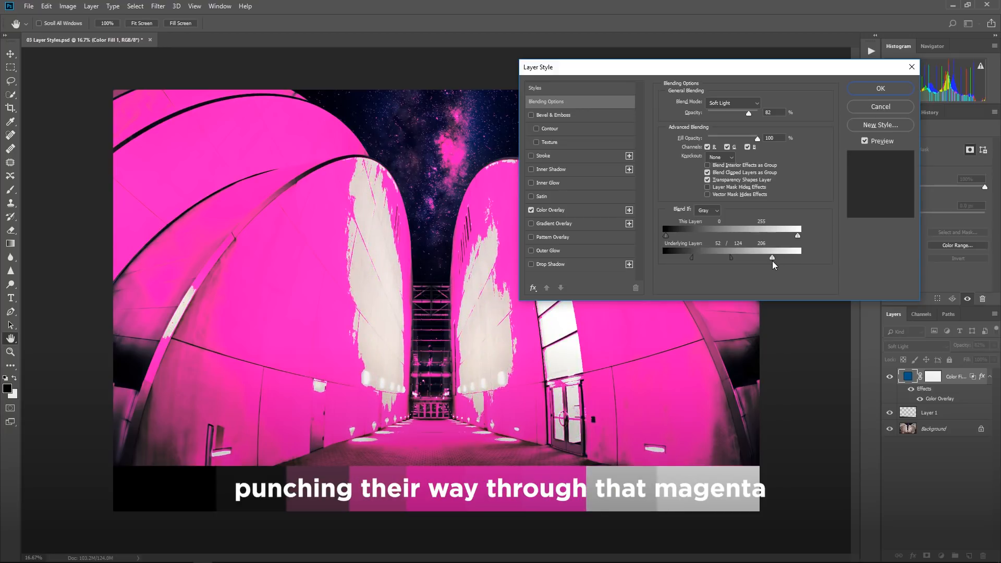
drag(773, 256, 769, 256)
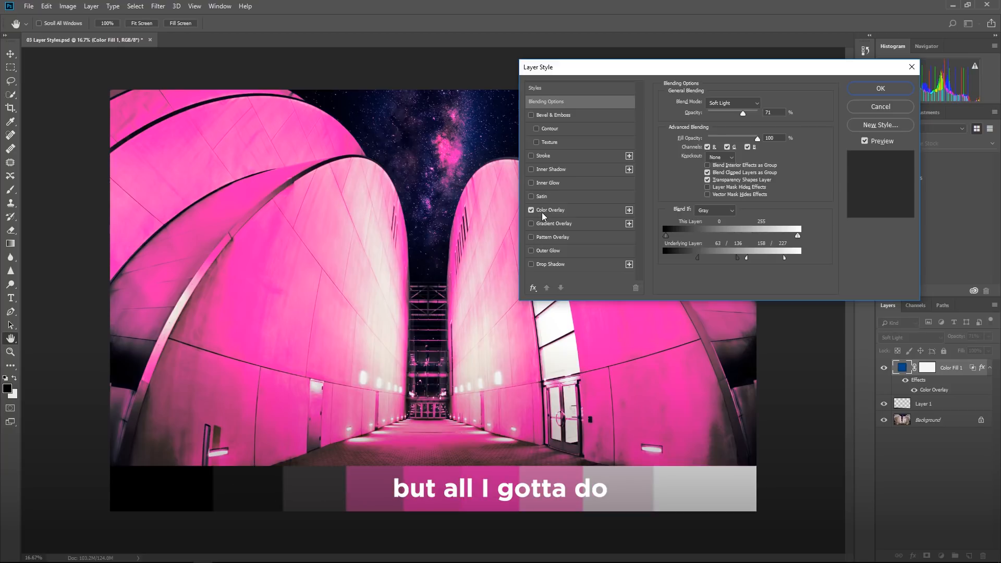
Step: Turn off the magenta check overlay and apply the layer style changes
click(531, 209)
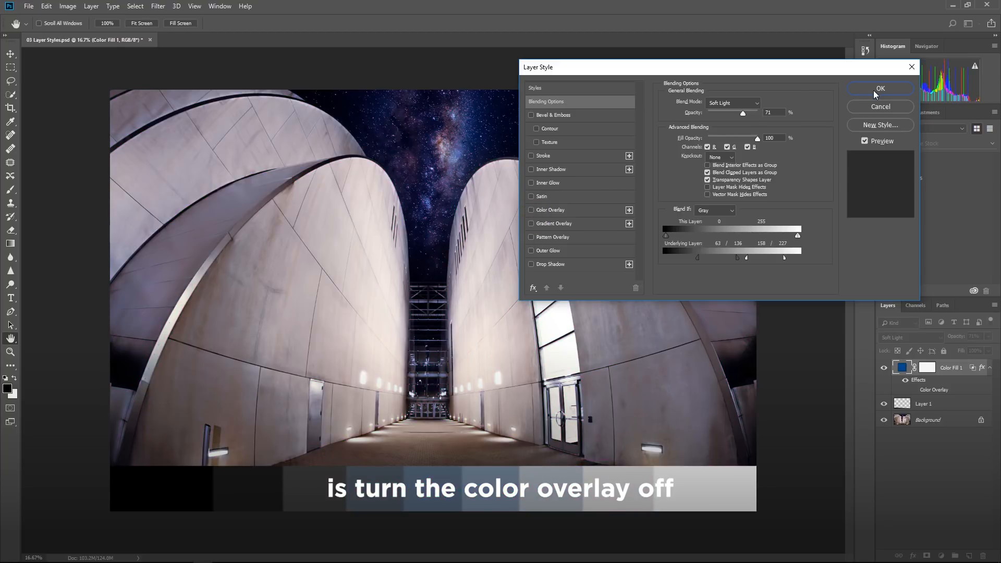
click(880, 88)
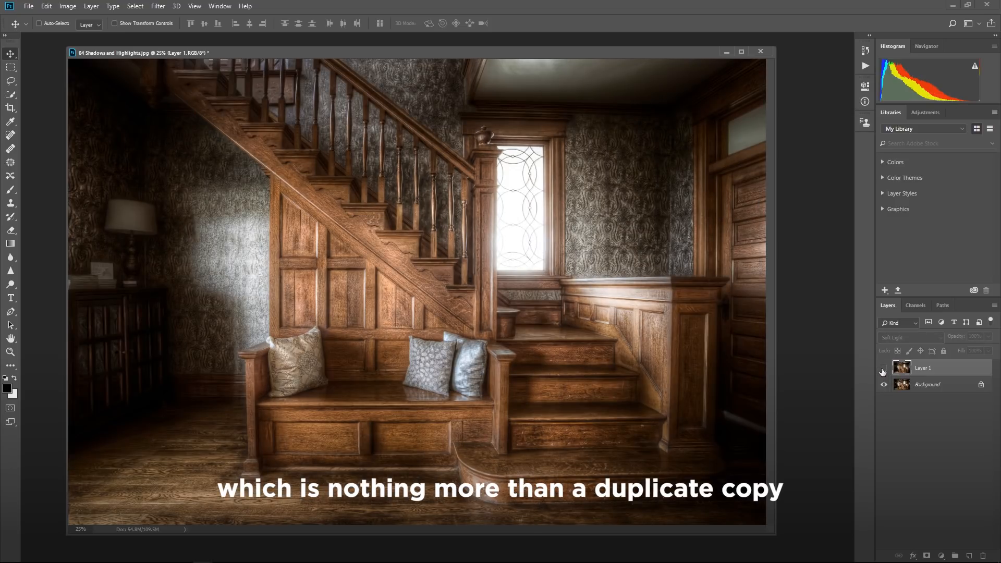
mouse_move(883, 372)
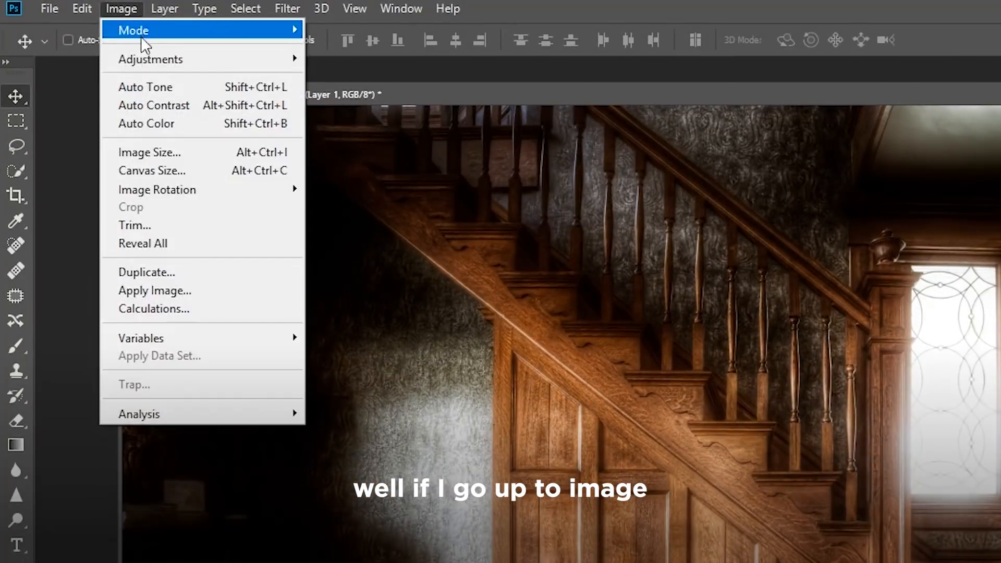
mouse_move(150, 58)
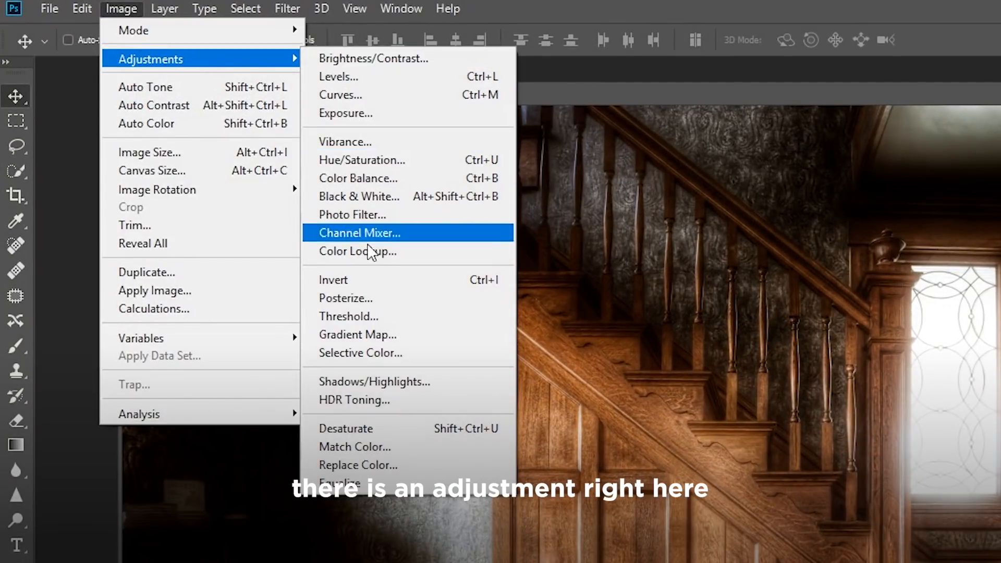
mouse_move(375, 382)
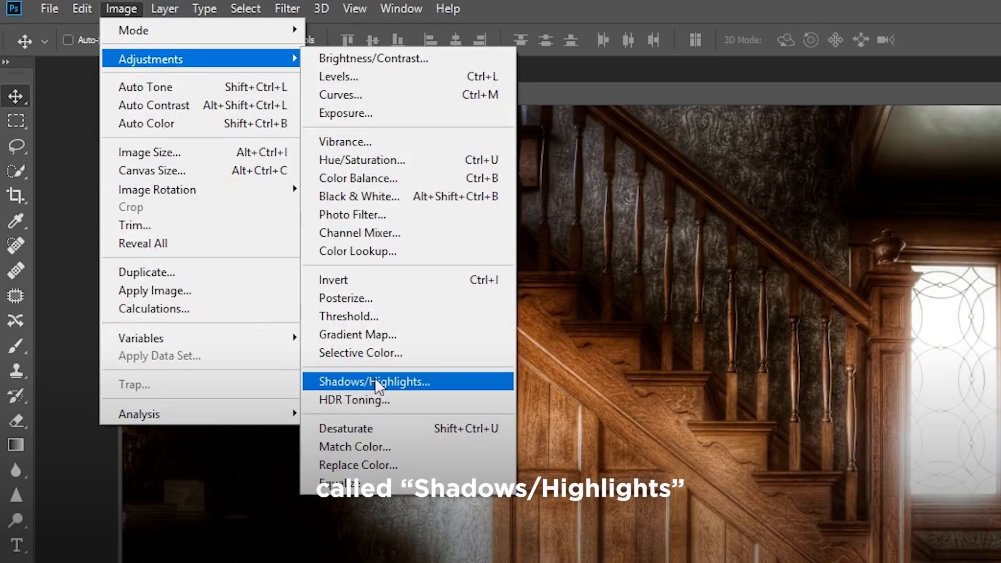
mouse_move(416, 391)
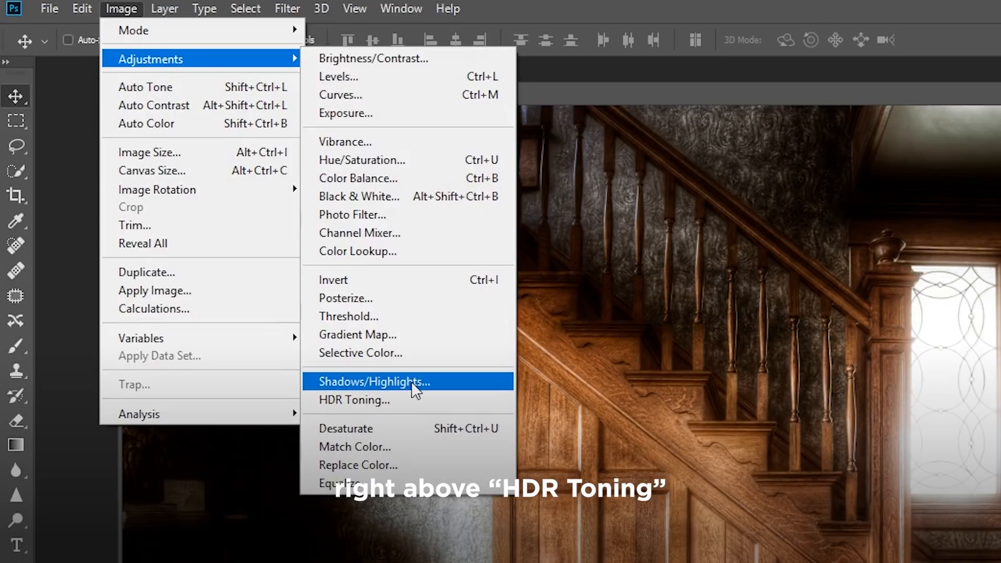
Step: Bring up the Shadows/Highlights adjustment on the staircase duplicate Layer 1
click(369, 382)
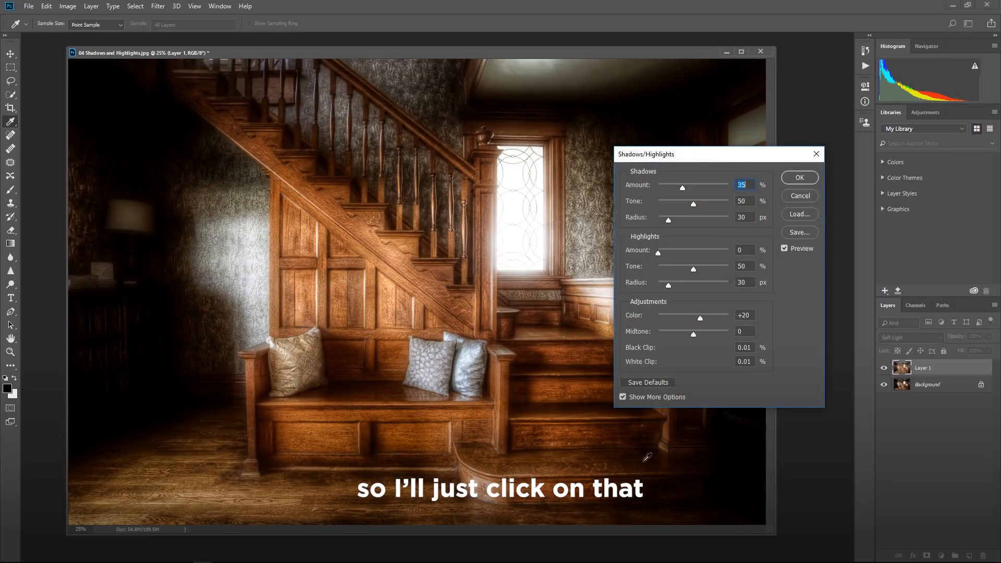
Step: With full options shown, push shadow tone to 76 and radius to 82, then apply
click(619, 397)
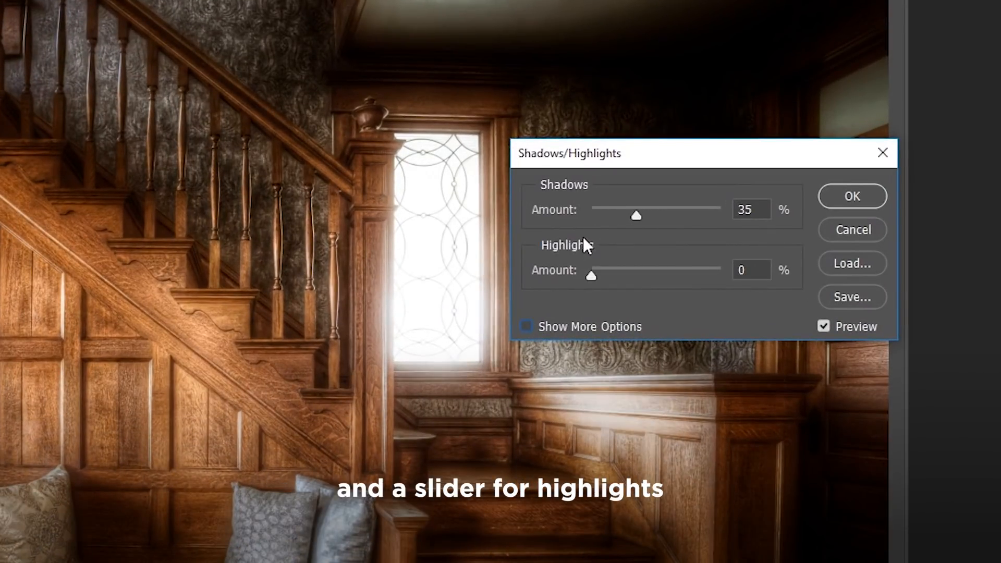
click(526, 327)
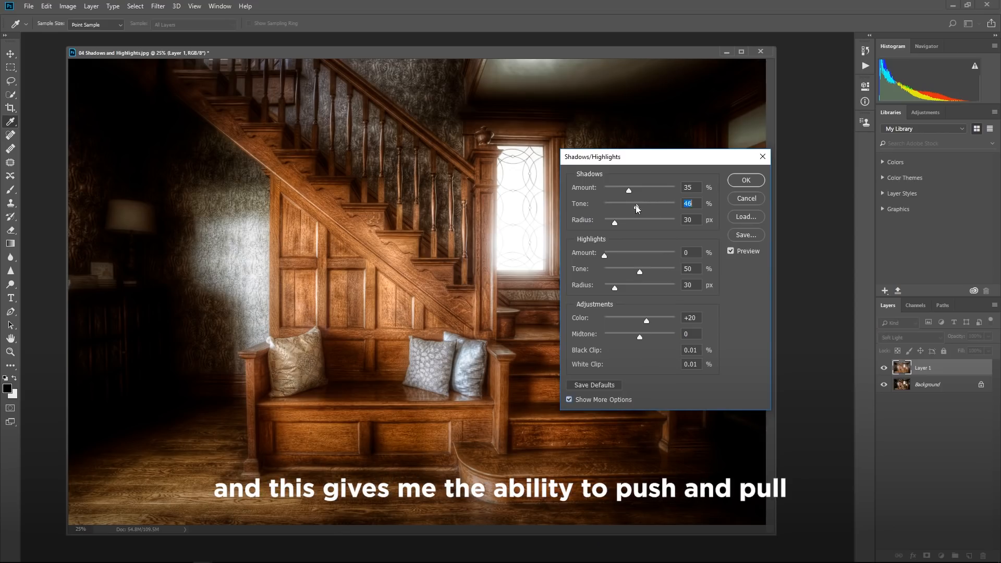
drag(636, 207, 642, 207)
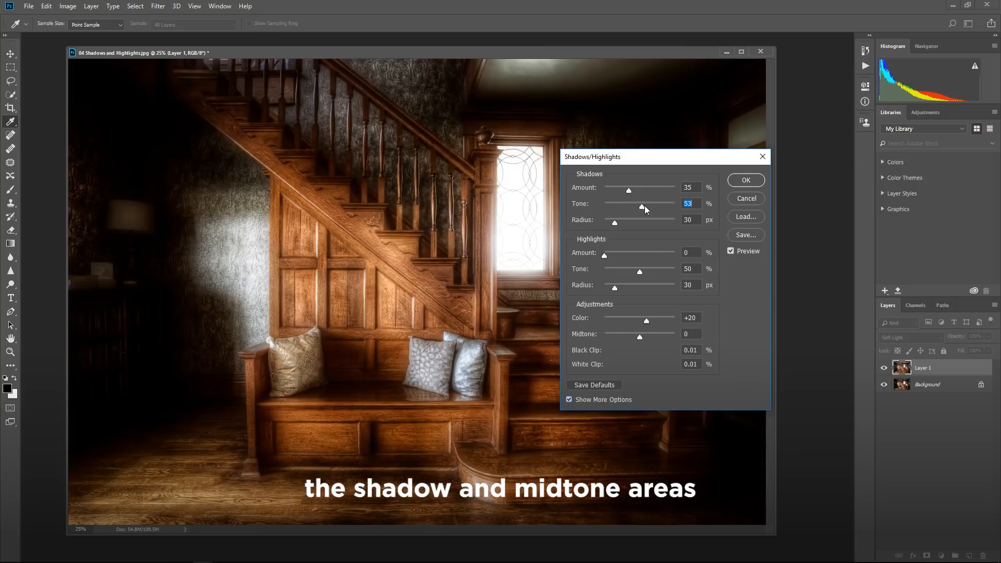
drag(642, 207, 658, 206)
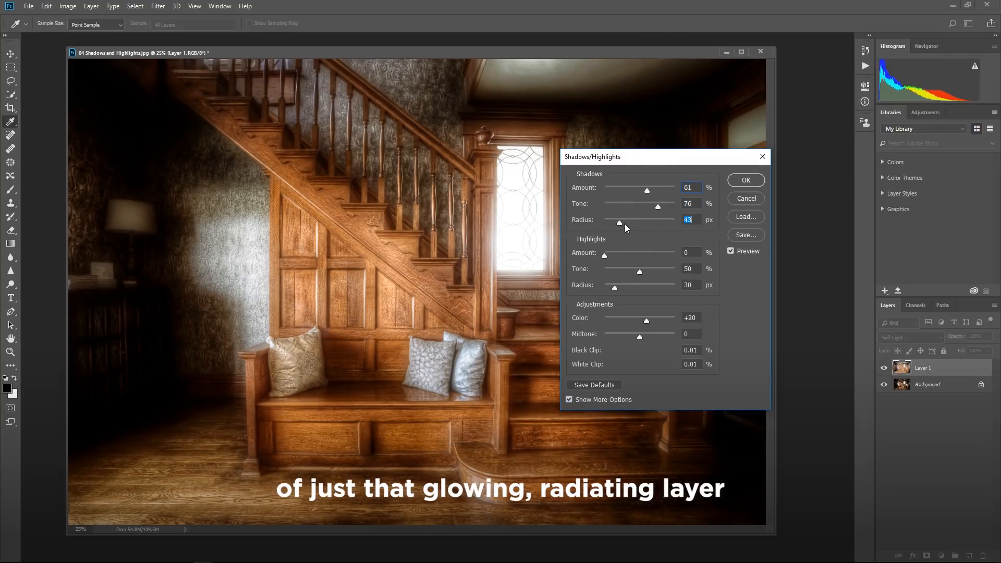
drag(605, 255, 633, 255)
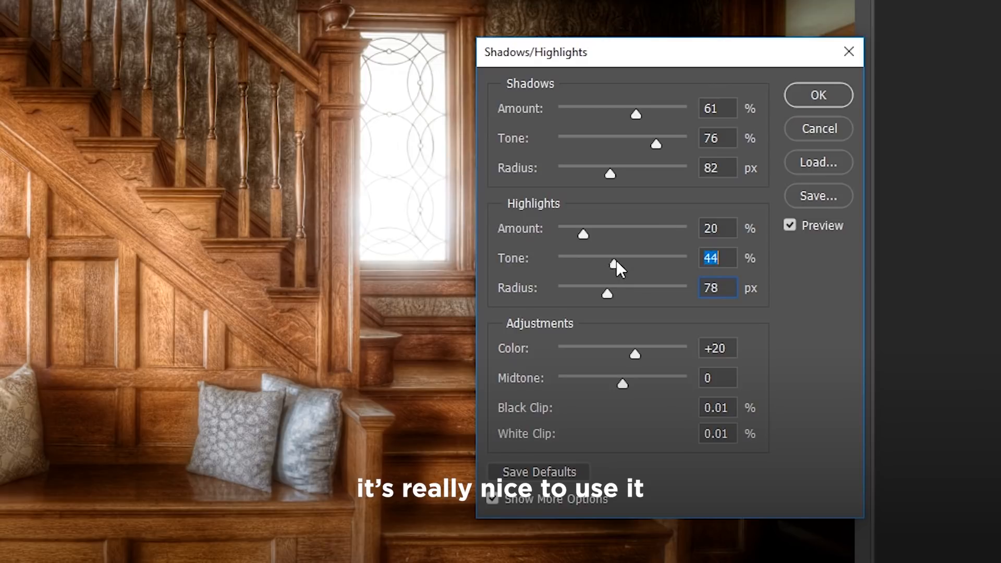
click(818, 95)
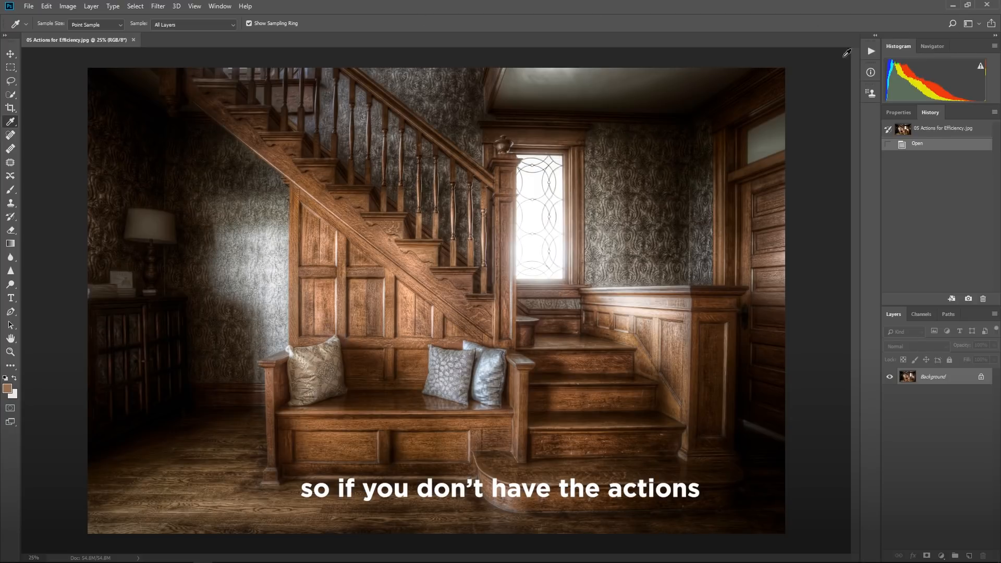
Step: Show the Actions panel, collapse the existing set, and start a new action
click(236, 8)
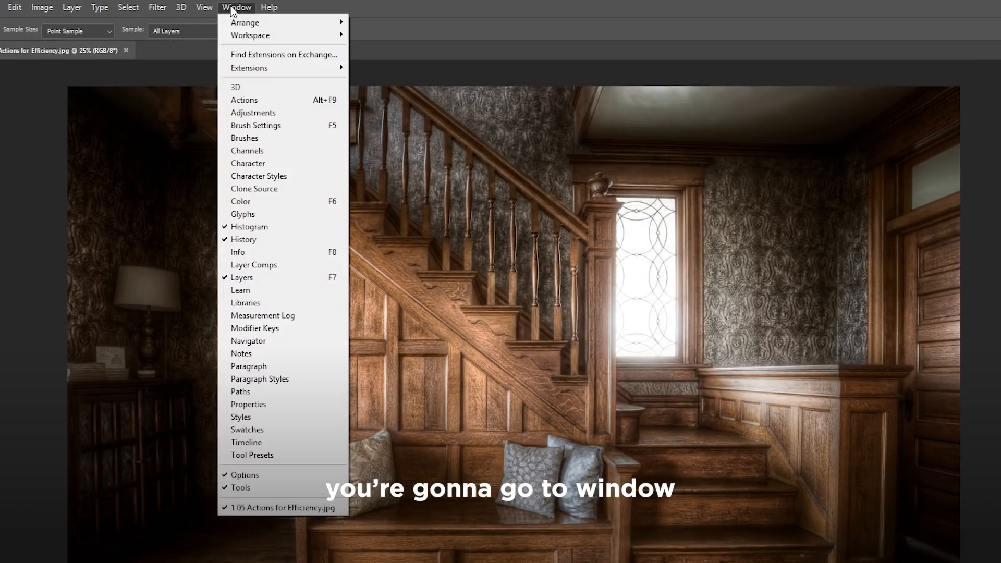
click(244, 100)
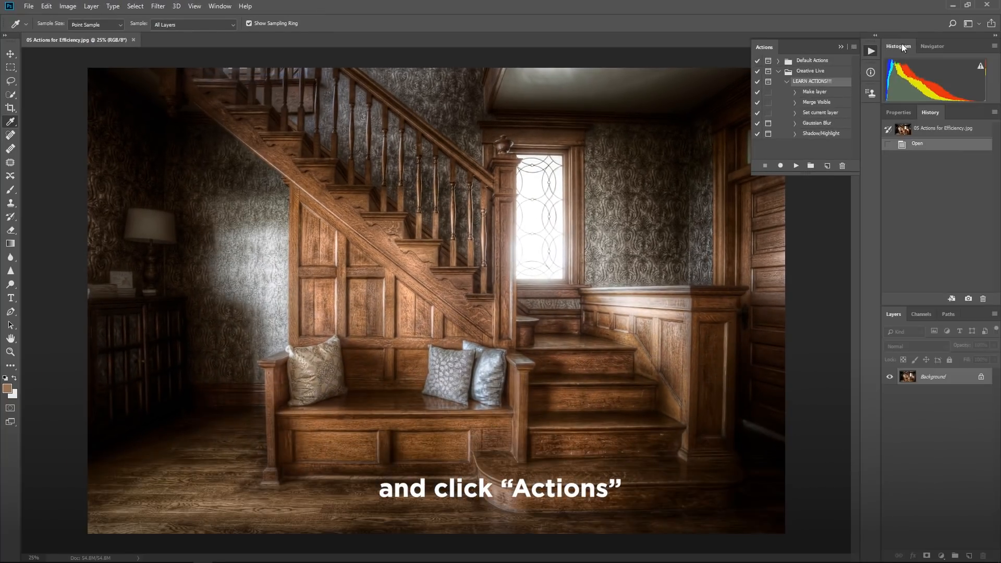
click(756, 81)
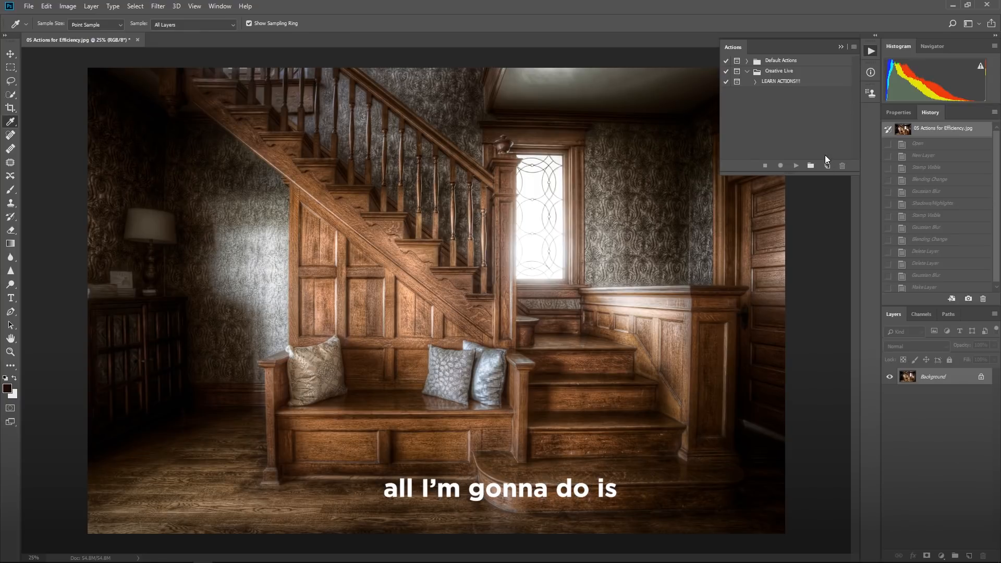
click(826, 166)
text(New Act)
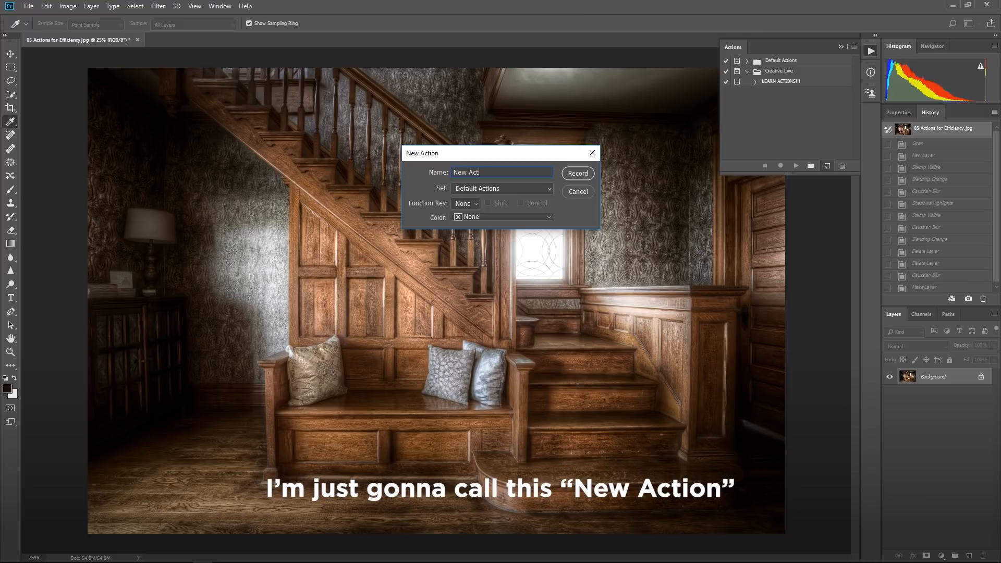
Step: Record New Action and duplicate the background into Layer 1 (Ctrl+J) as its first step
click(576, 173)
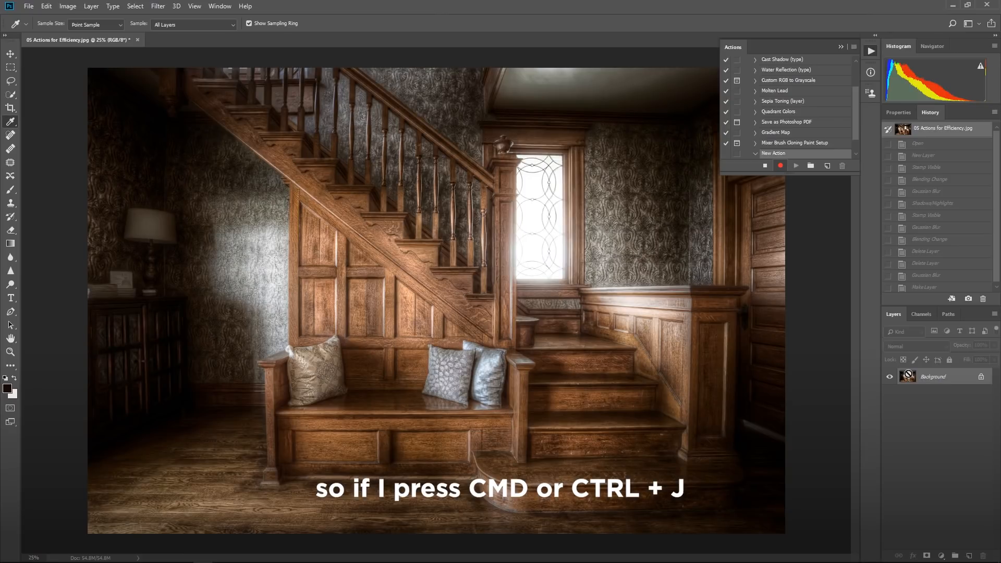
key(ctrl+j)
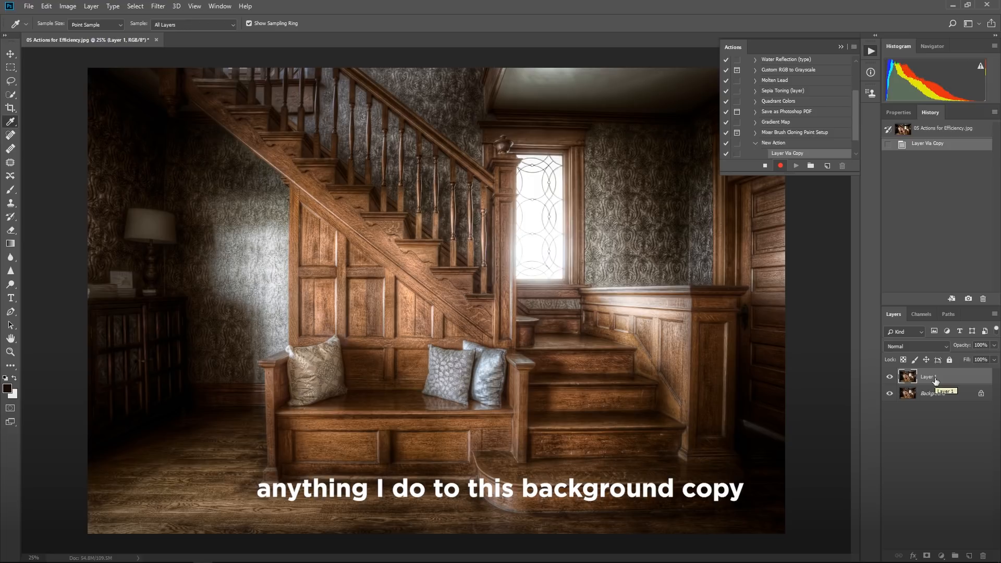
Step: Apply a 48.4-pixel Gaussian Blur to Layer 1 as a recorded step
click(780, 166)
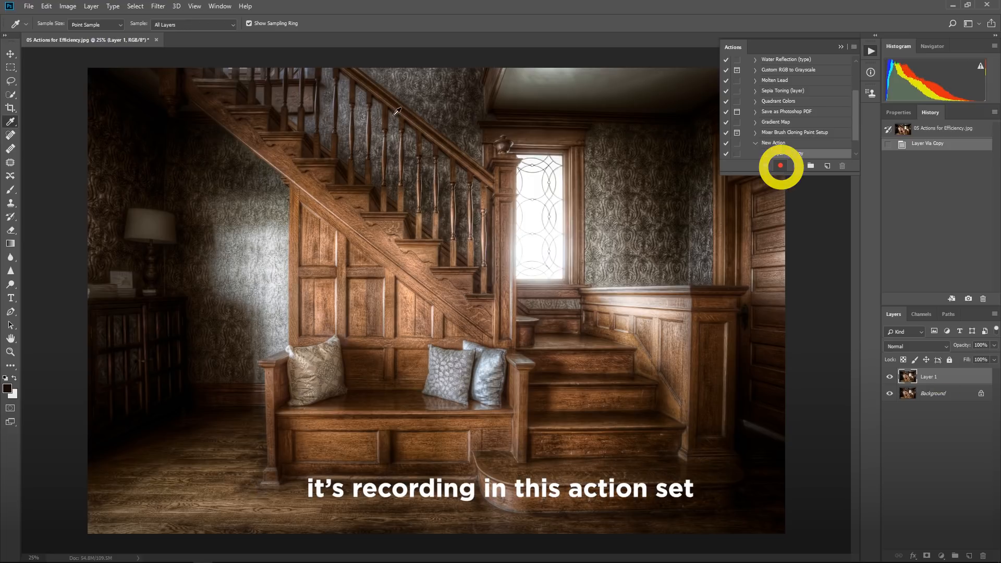
click(157, 7)
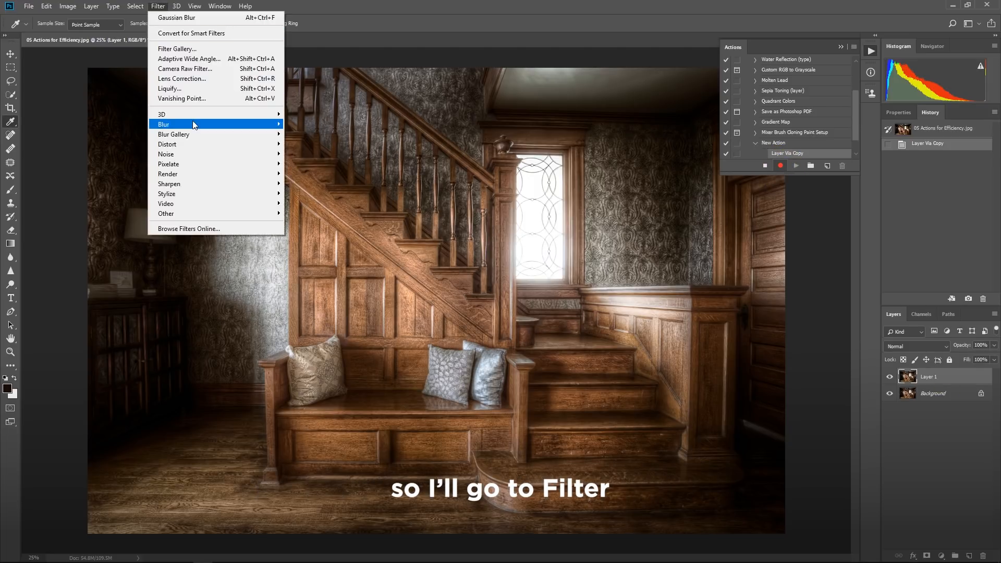
click(177, 18)
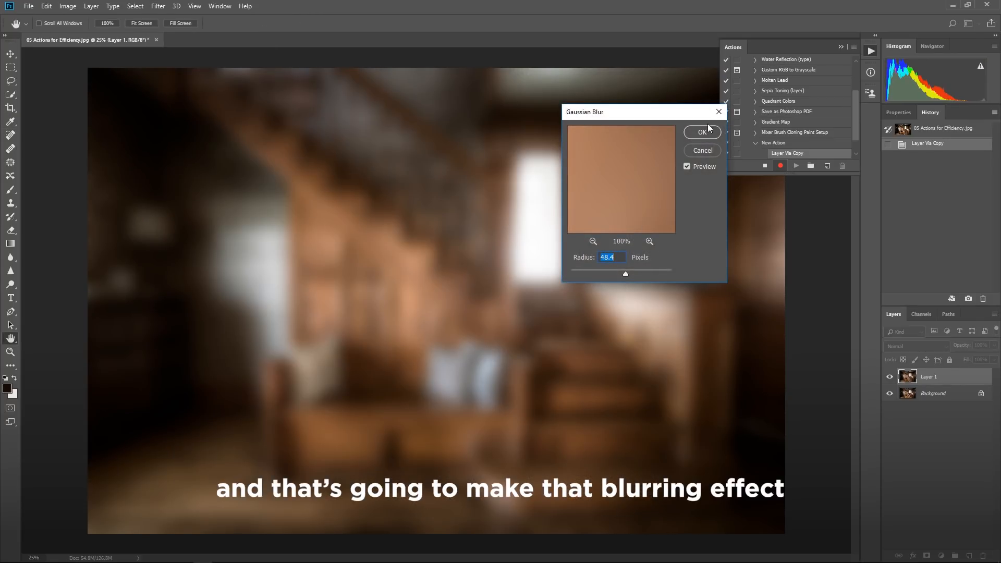
click(702, 132)
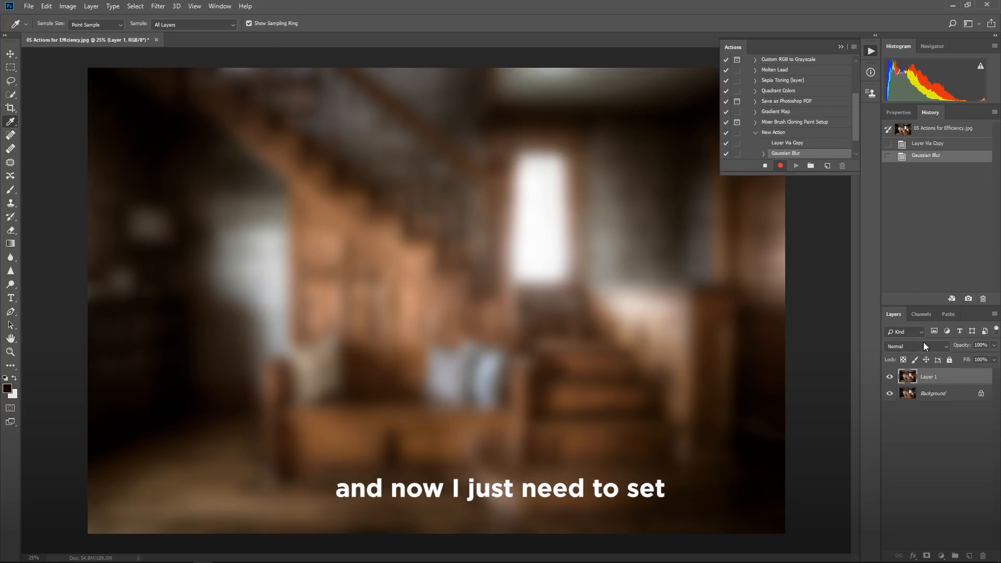
Step: Set the blurred layer's blend mode to Soft Light, recording it
click(916, 347)
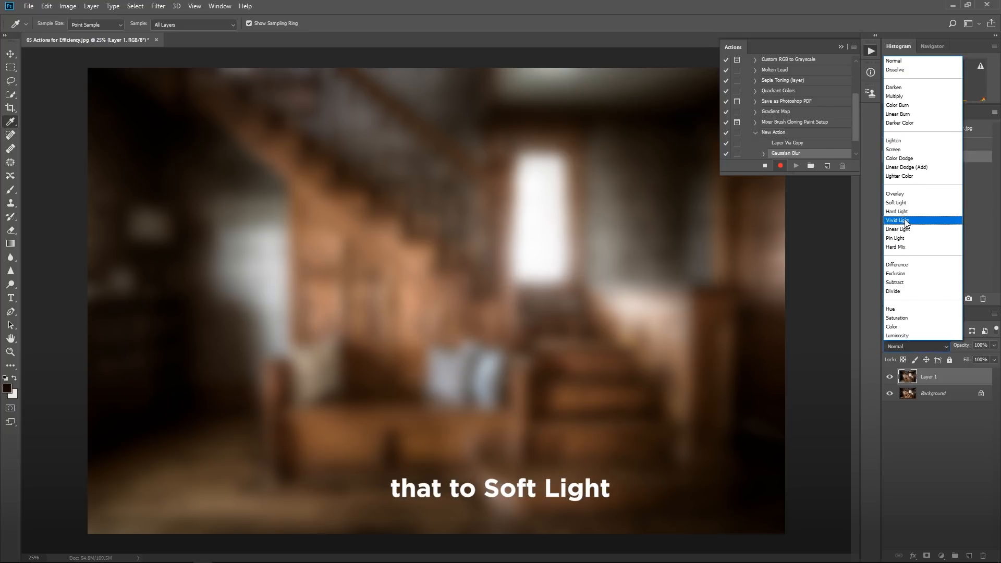
click(897, 202)
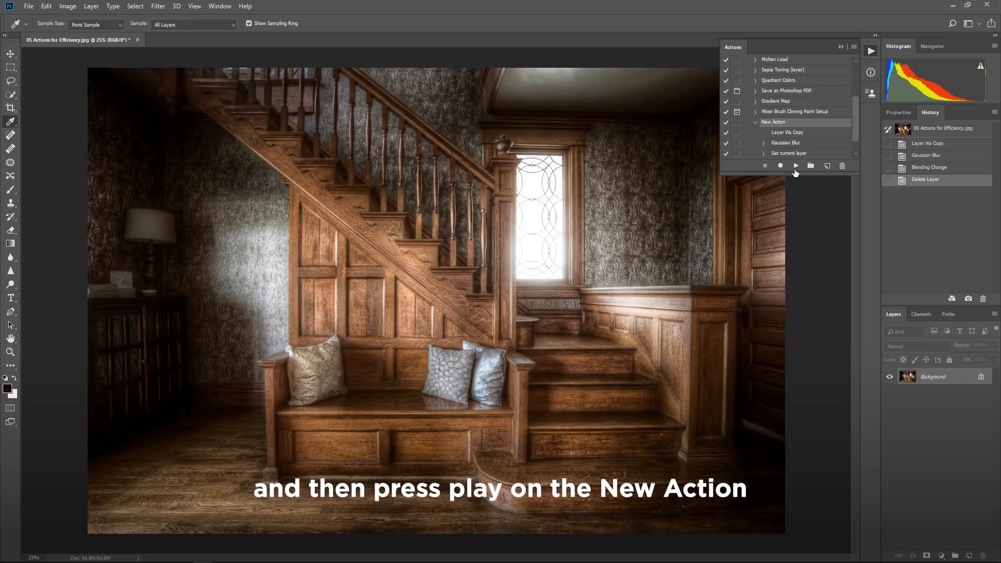
Step: Replay the recorded New Action on the staircase photo
click(795, 166)
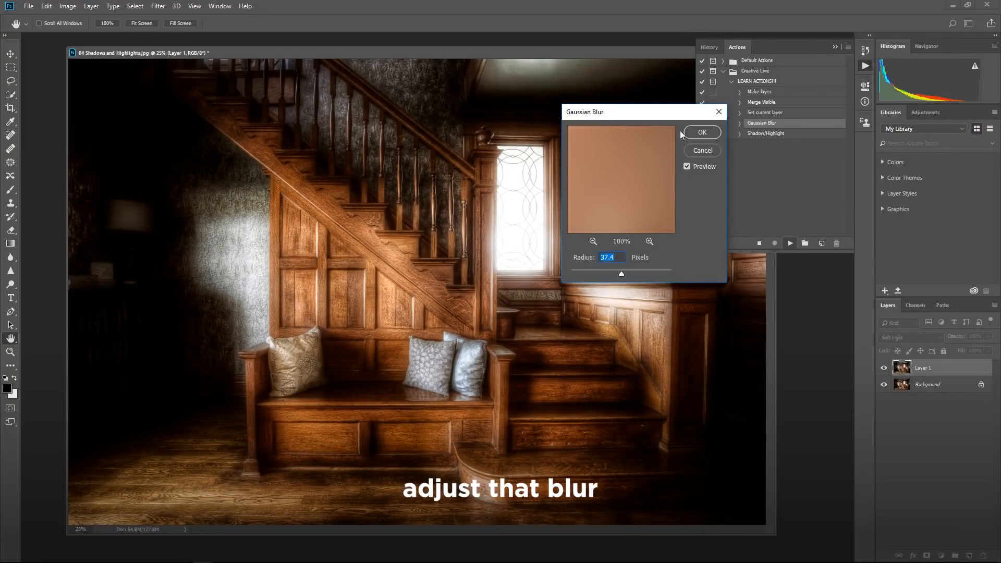
Step: Accept the action's 37.4-pixel blur and raise the shadow tone to 50
click(701, 133)
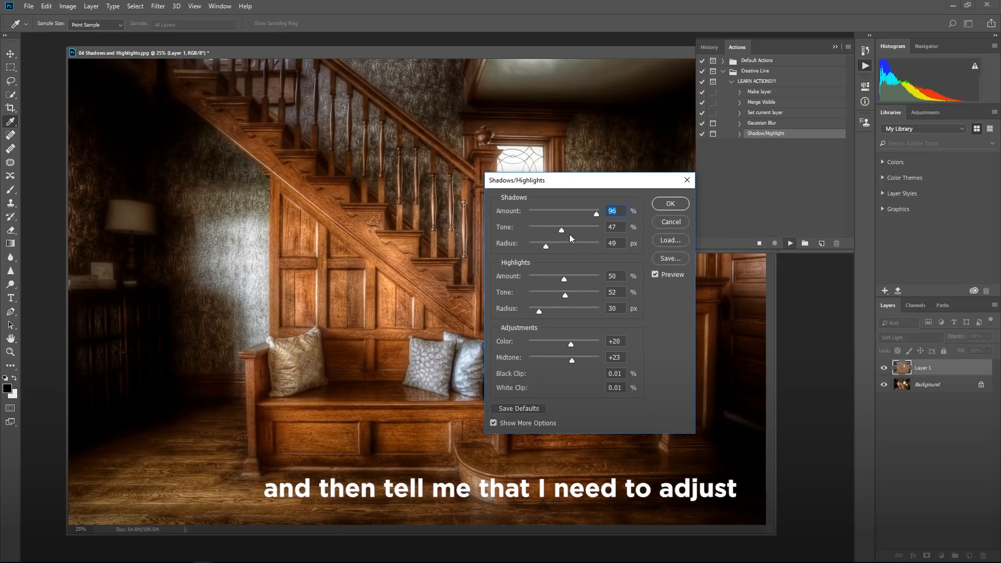
drag(561, 230, 565, 229)
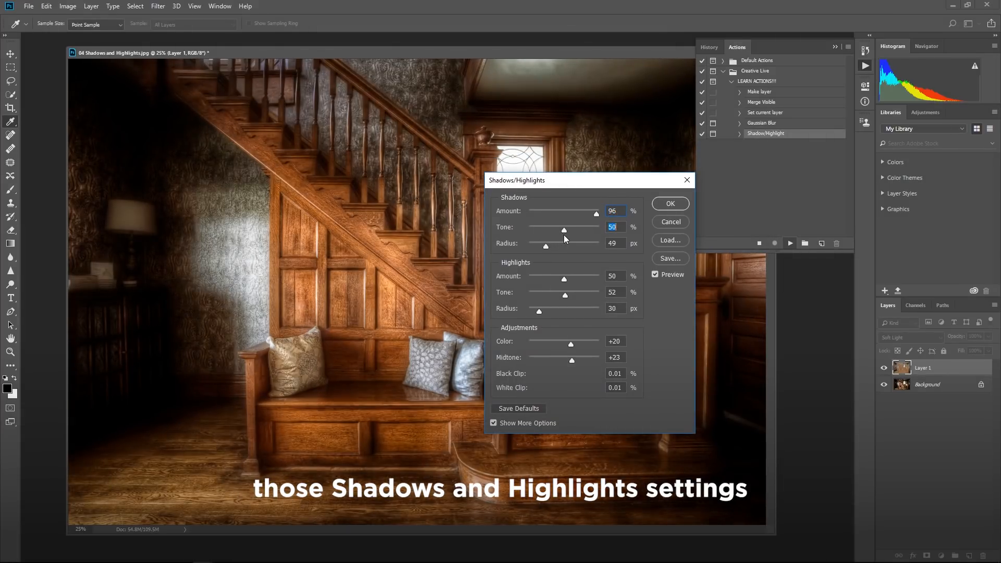